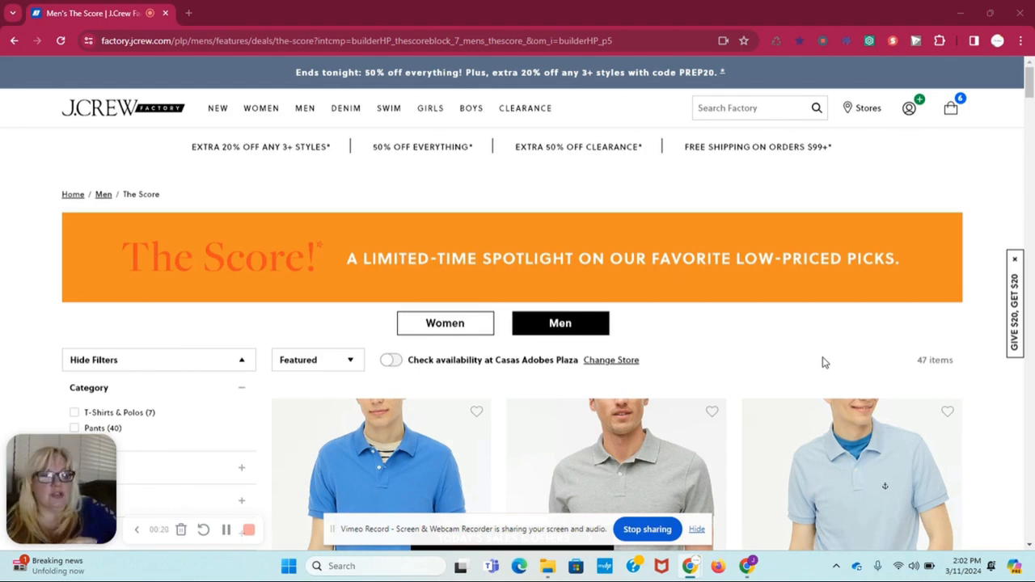
pyautogui.moveTo(691, 189)
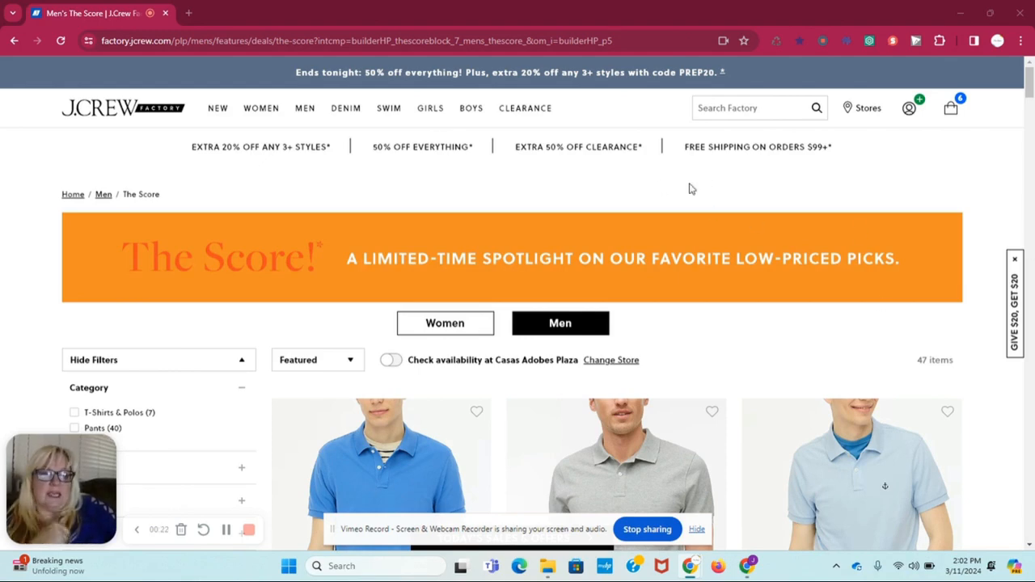
pyautogui.moveTo(383, 207)
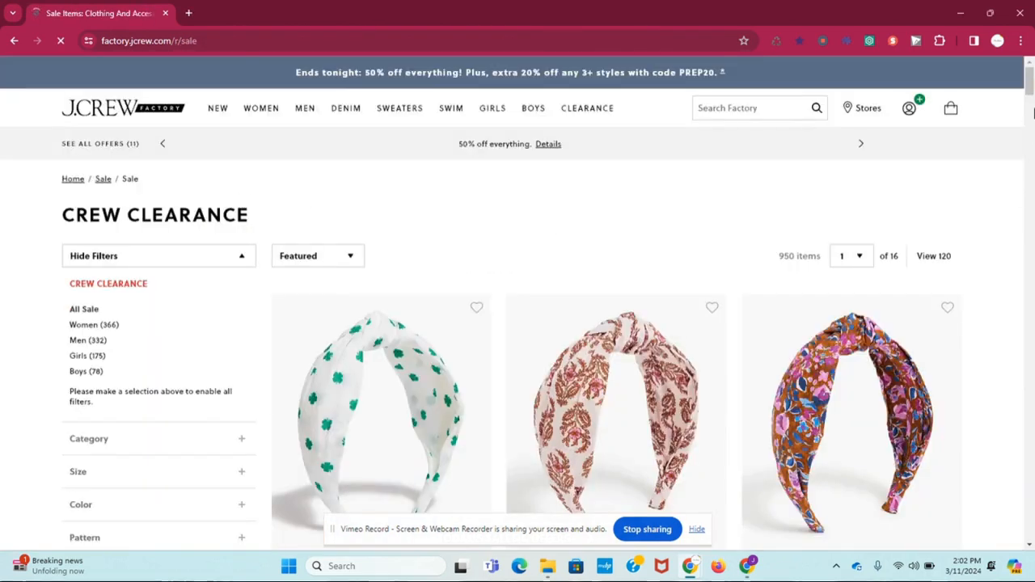
# Step: Browse down through the Crew Clearance product listings
pyautogui.scroll(-3)
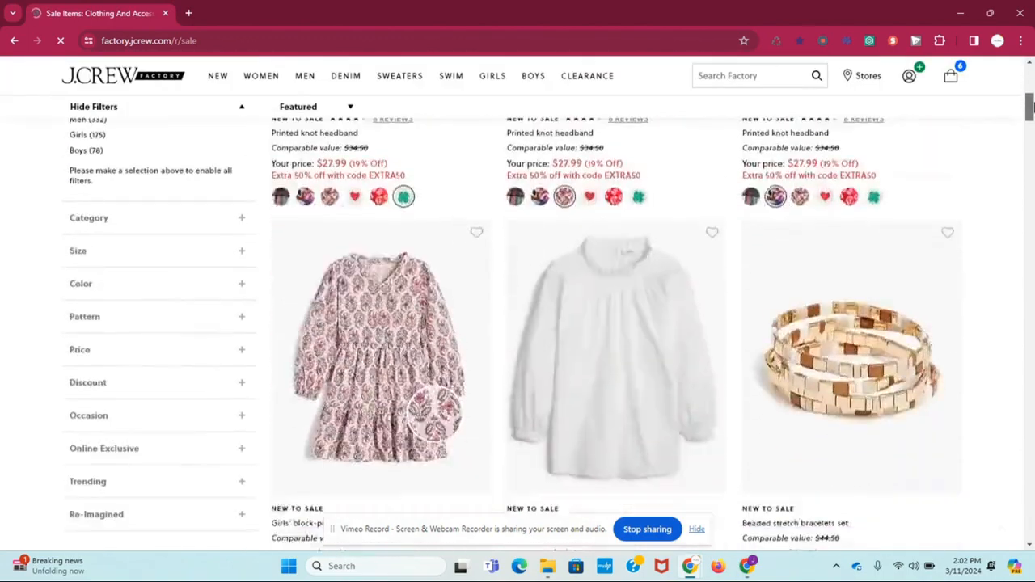
pyautogui.scroll(-3)
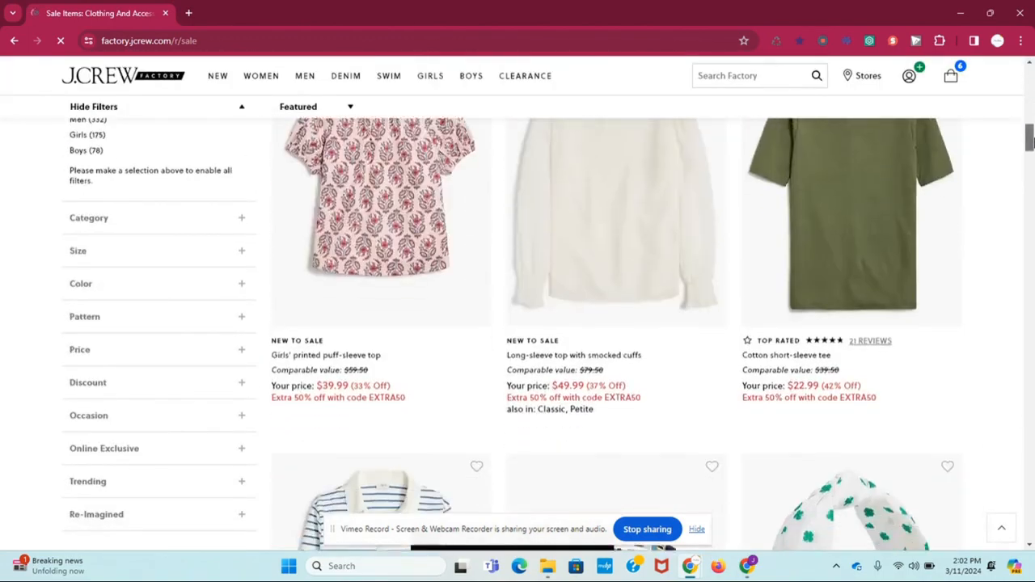
pyautogui.scroll(3)
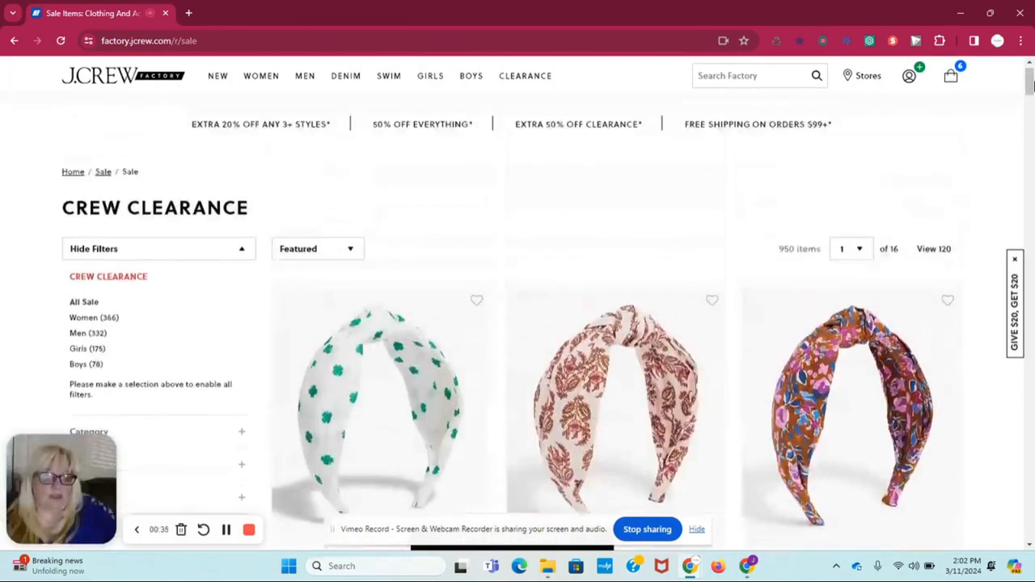
pyautogui.scroll(-3)
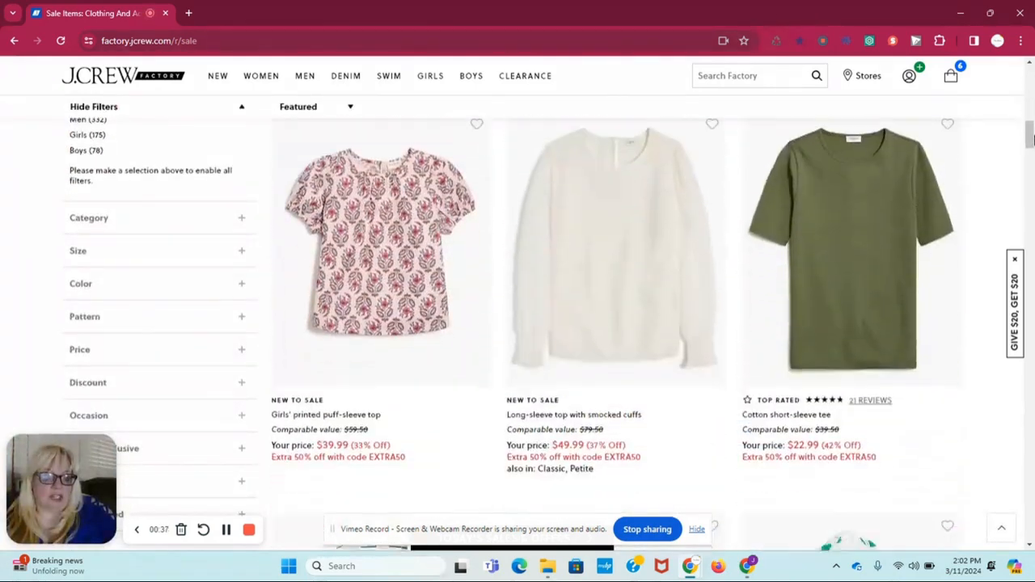
pyautogui.scroll(-3)
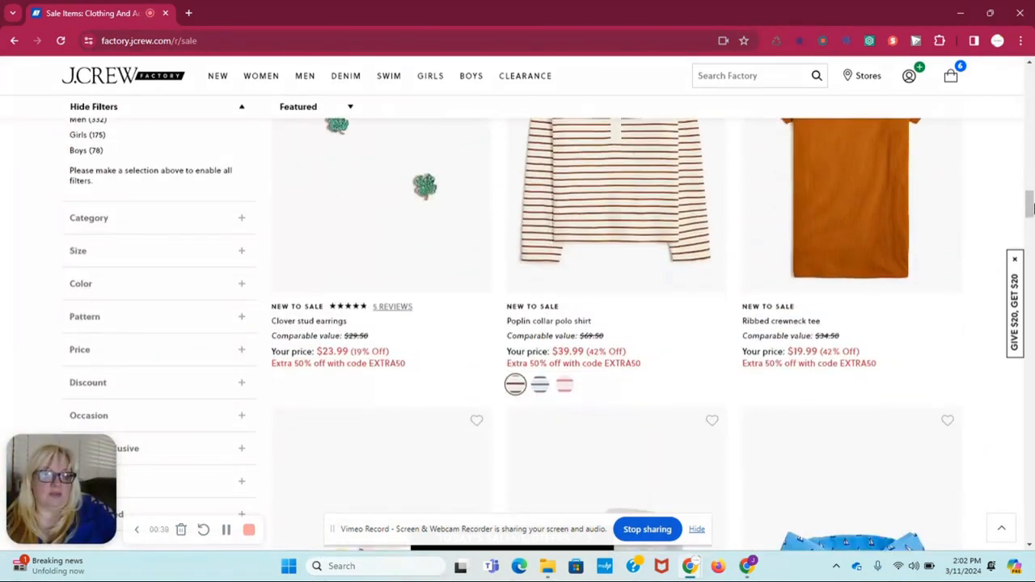
pyautogui.scroll(-3)
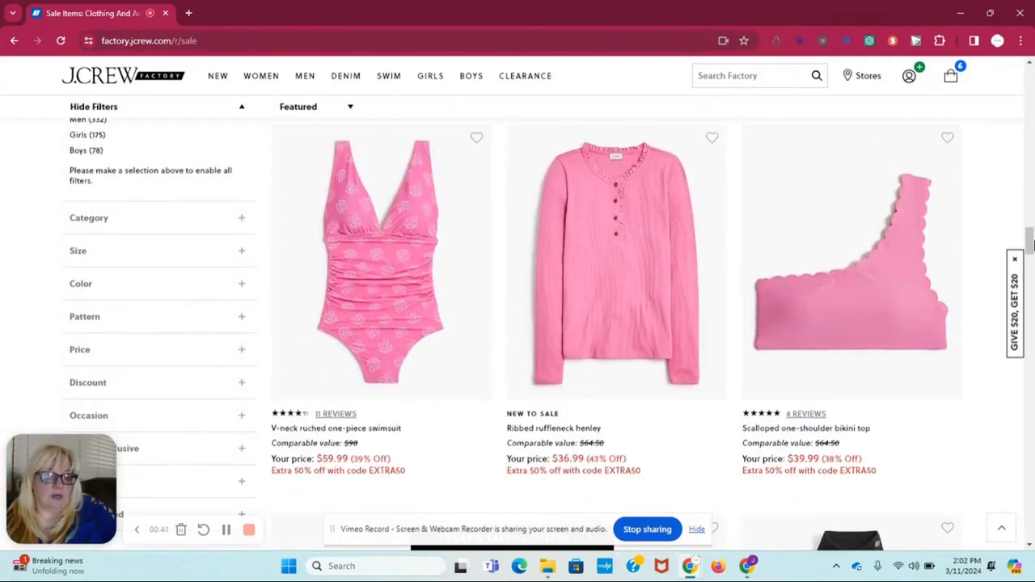
pyautogui.scroll(-3)
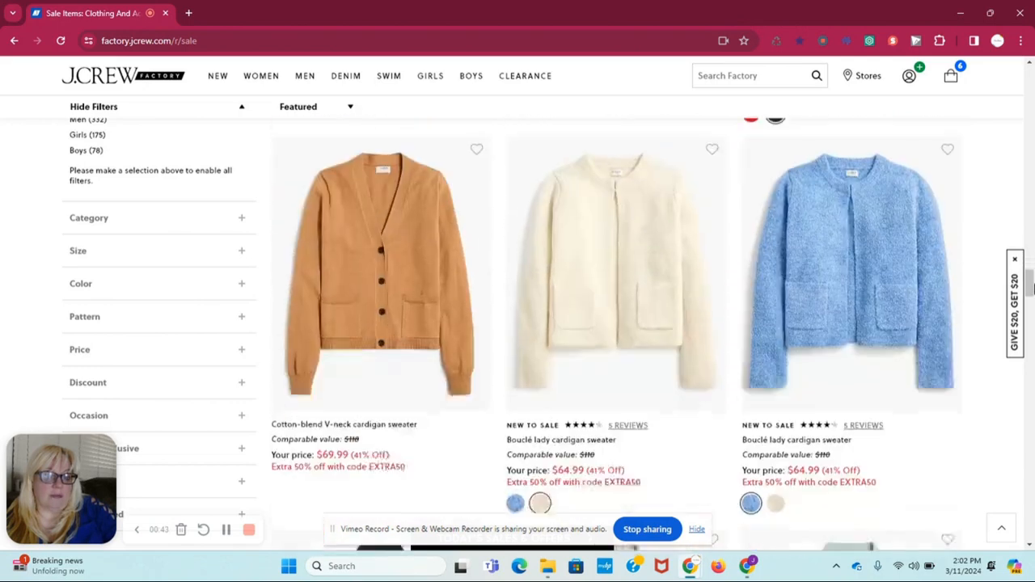
# Step: Finish browsing, then bring up the shopping bag summary with its $76.34 subtotal
pyautogui.scroll(-3)
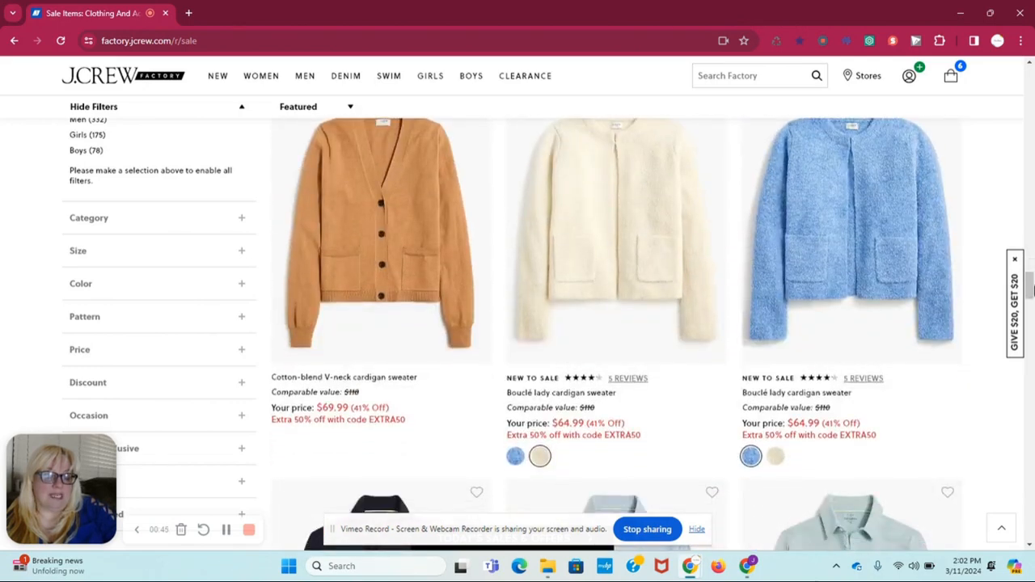
pyautogui.scroll(-3)
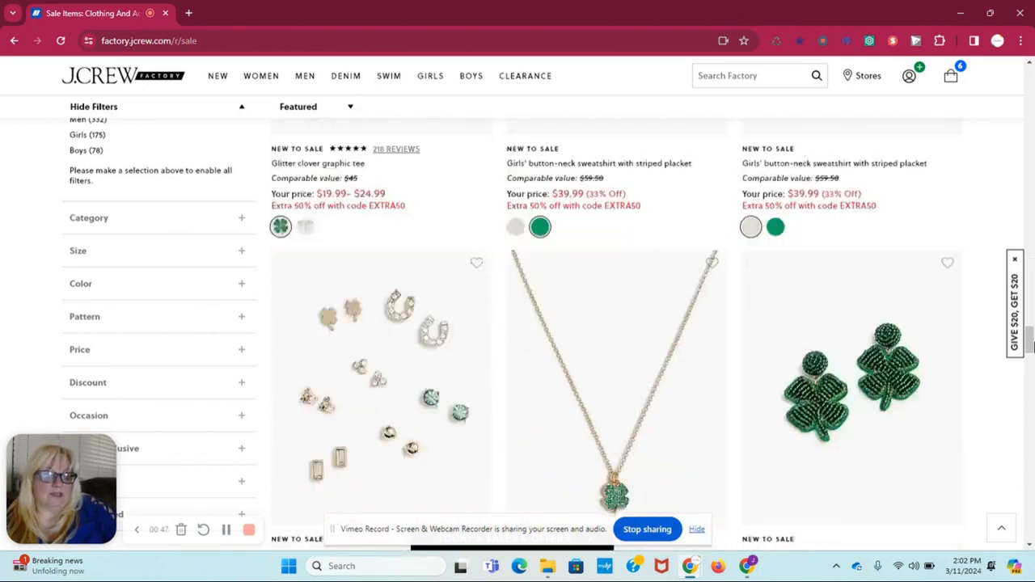
pyautogui.scroll(-3)
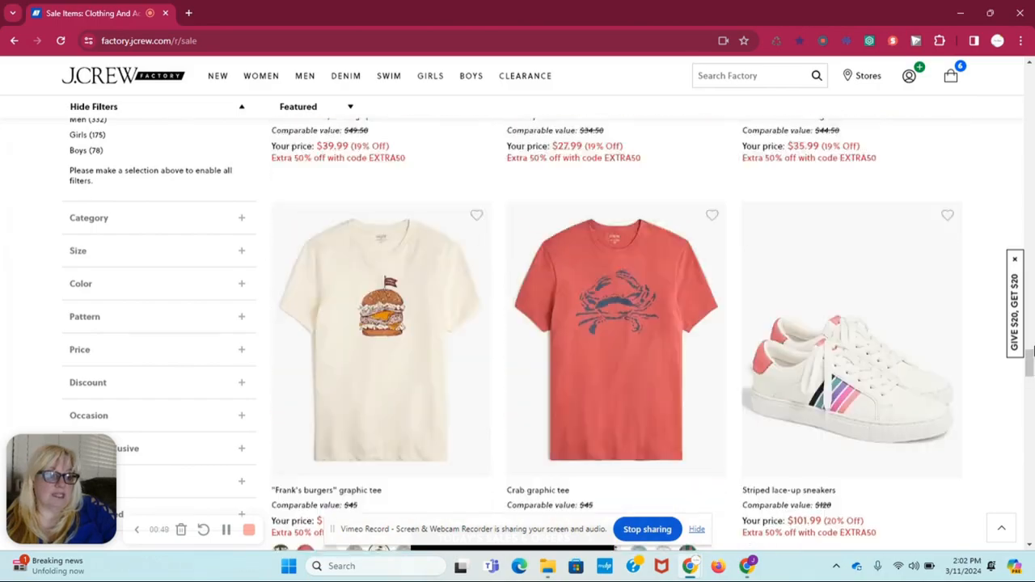
pyautogui.scroll(3)
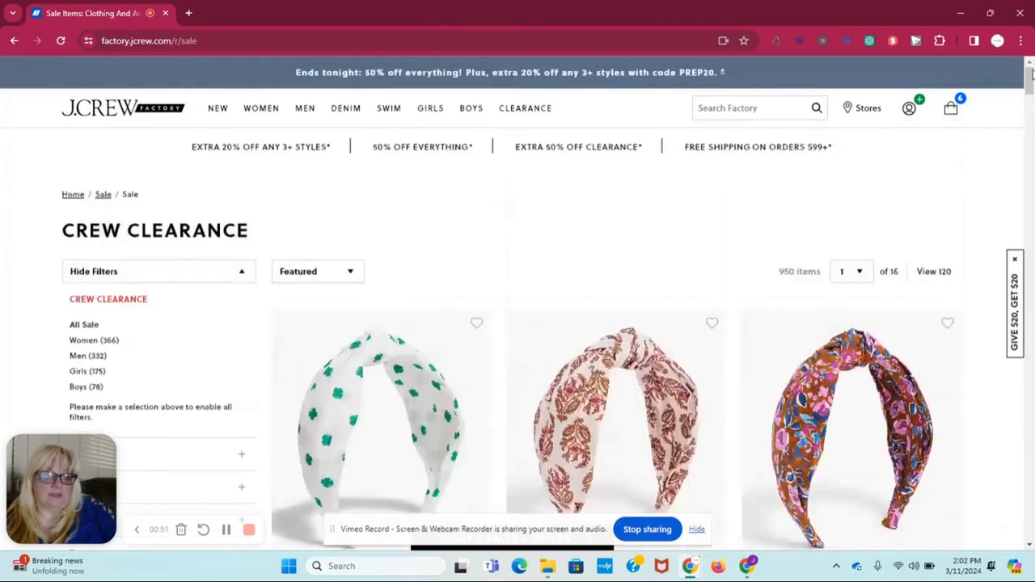
pyautogui.click(951, 108)
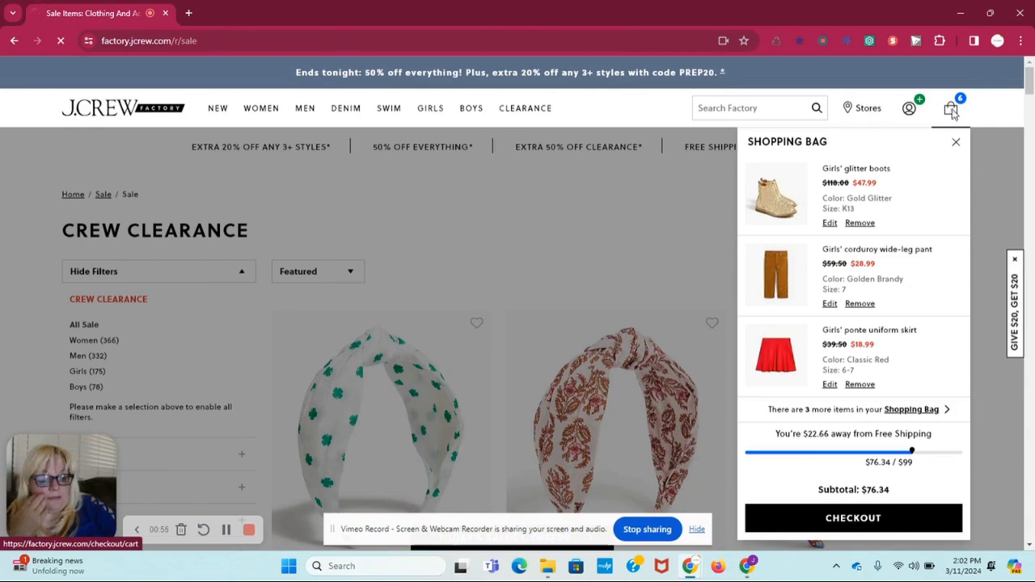
# Step: Open the cart page listing six items with EXTRA50 and PREP20 applied, boots at $19.19
pyautogui.click(853, 518)
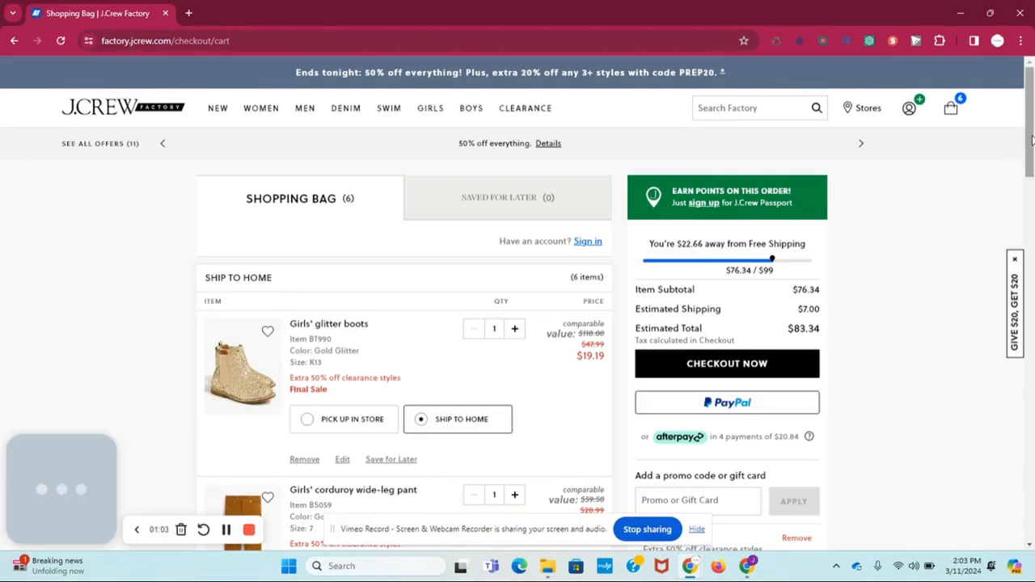
pyautogui.scroll(-3)
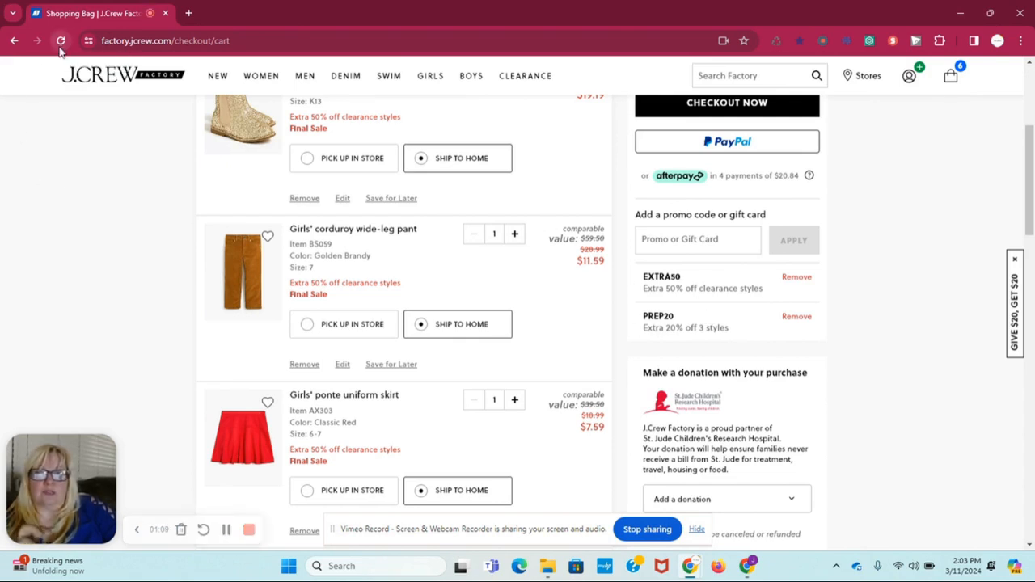
# Step: Reload the cart and remove the EXTRA50 promo code, returning boots to $47.99
pyautogui.click(60, 41)
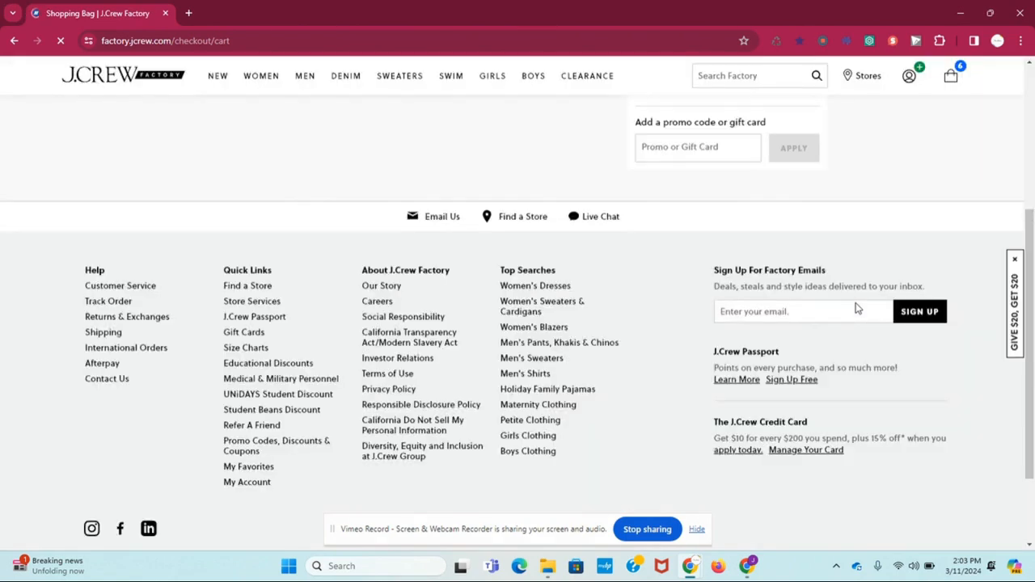
pyautogui.scroll(3)
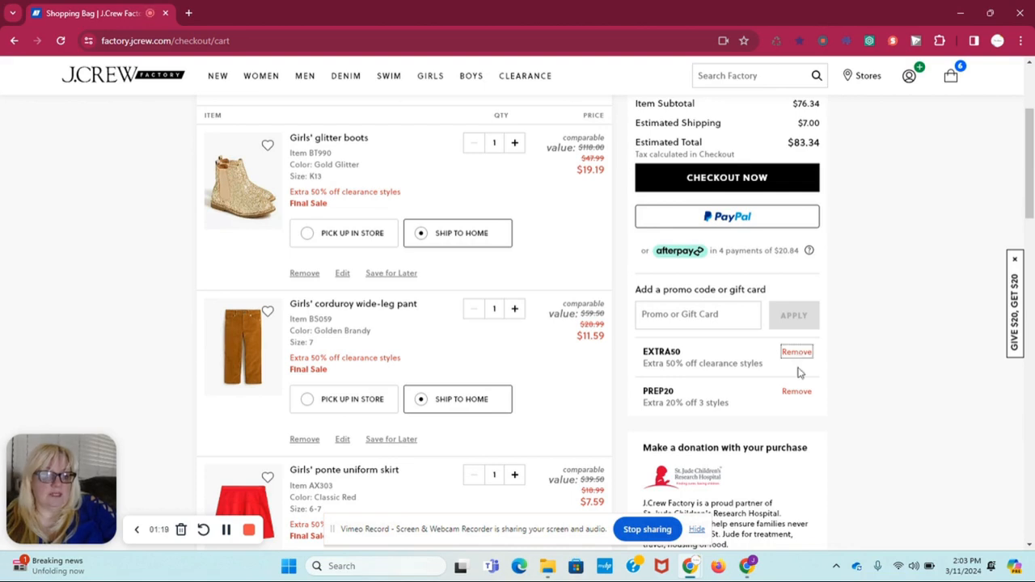
pyautogui.click(796, 351)
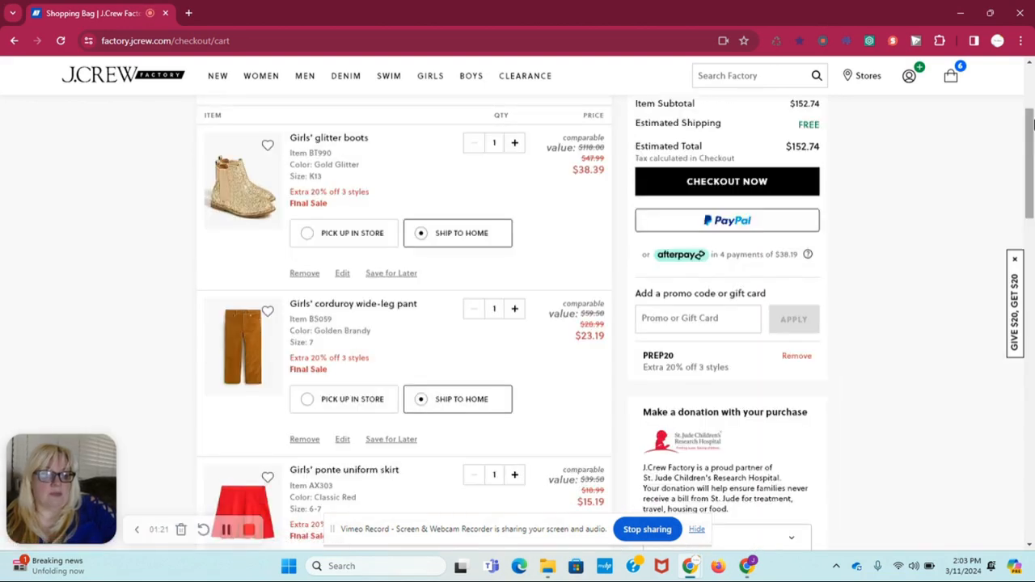
pyautogui.moveTo(796, 356)
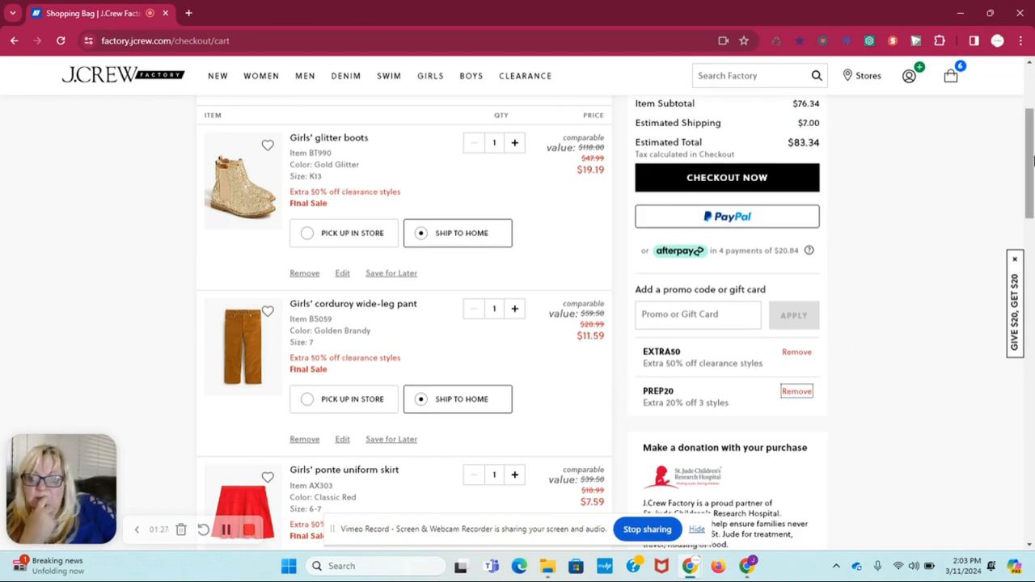
pyautogui.moveTo(880, 330)
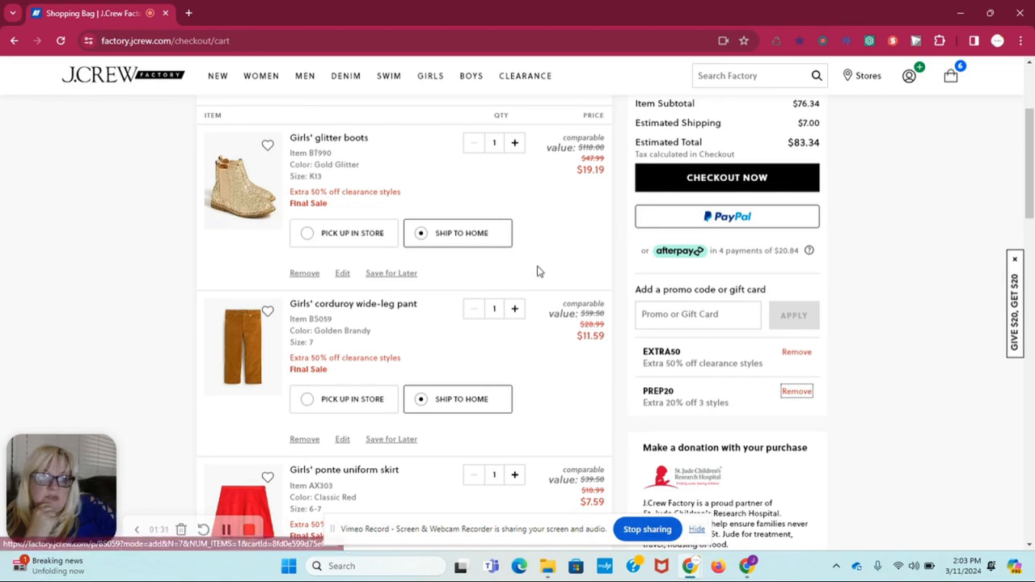
pyautogui.click(950, 75)
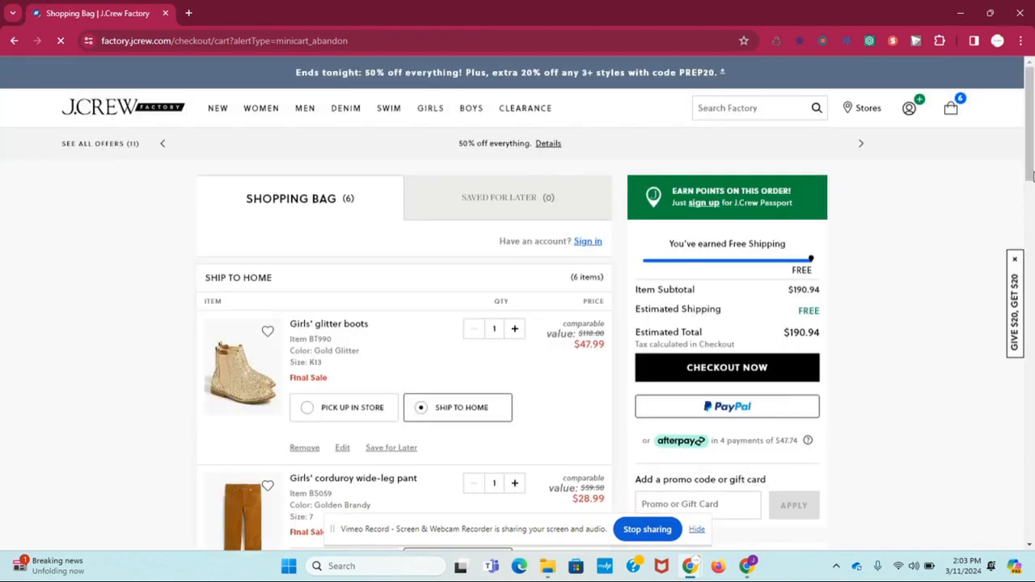
pyautogui.scroll(-3)
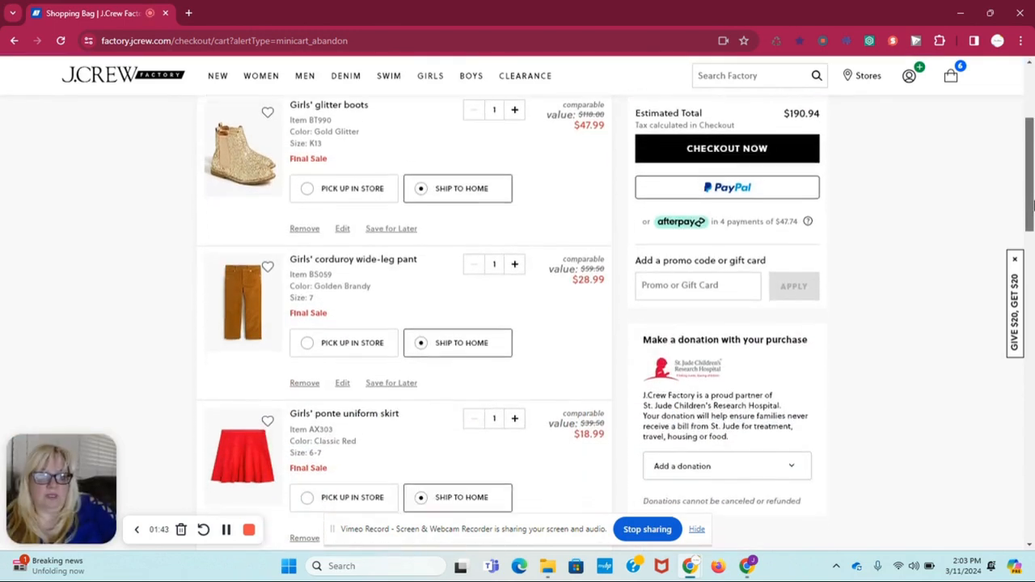
pyautogui.scroll(3)
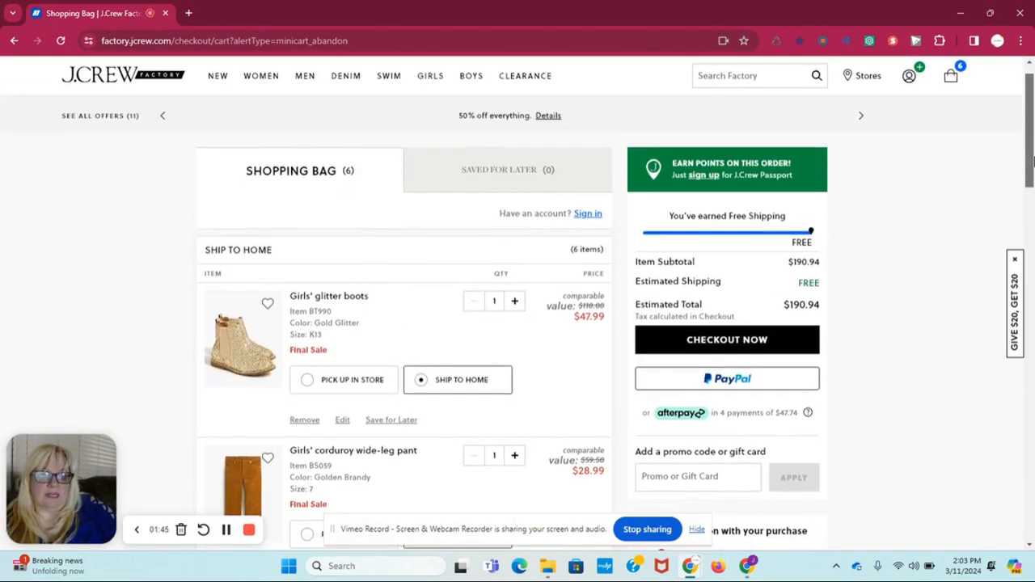
pyautogui.scroll(-3)
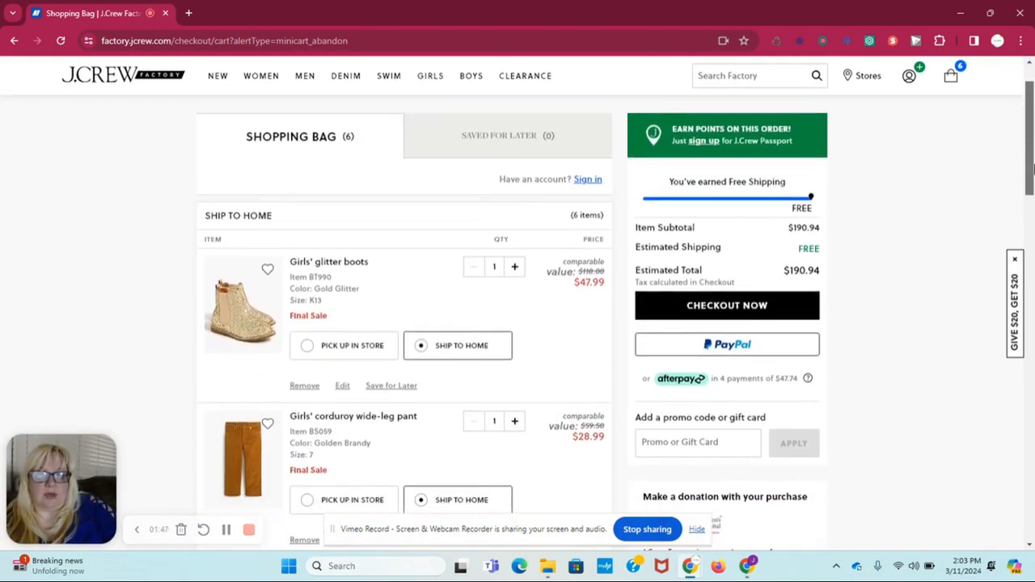
pyautogui.scroll(-3)
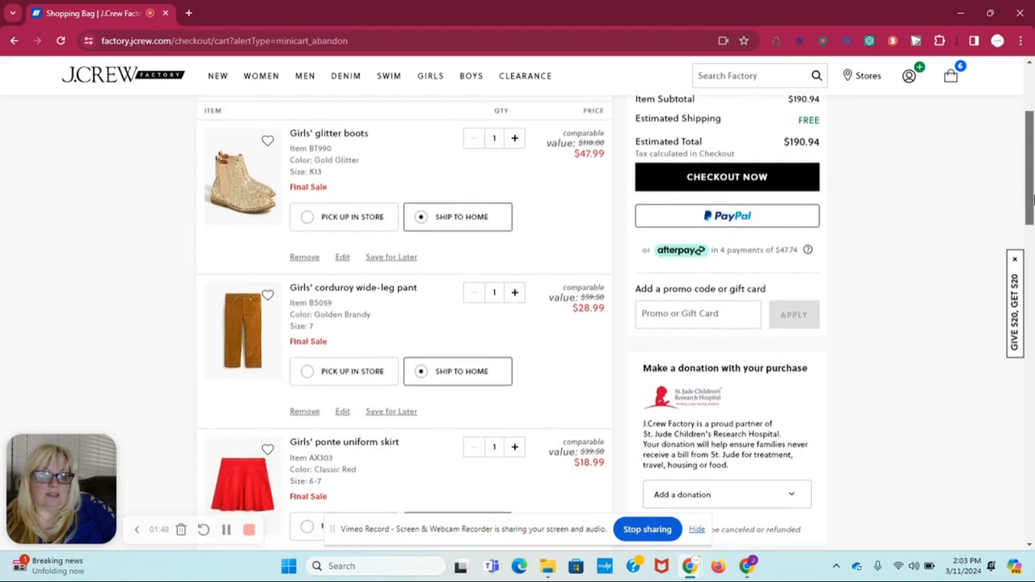
pyautogui.scroll(-3)
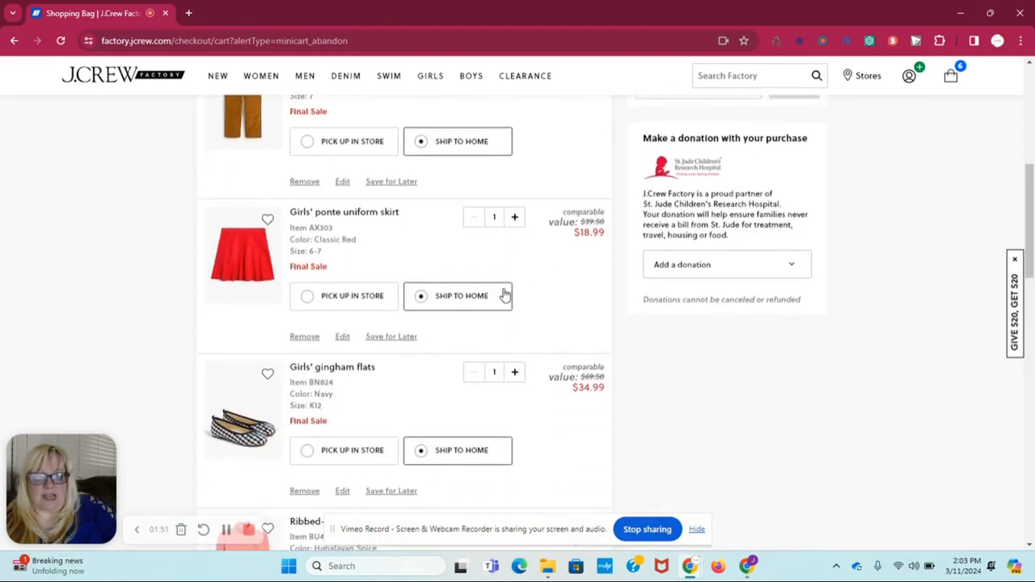
pyautogui.moveTo(613, 249)
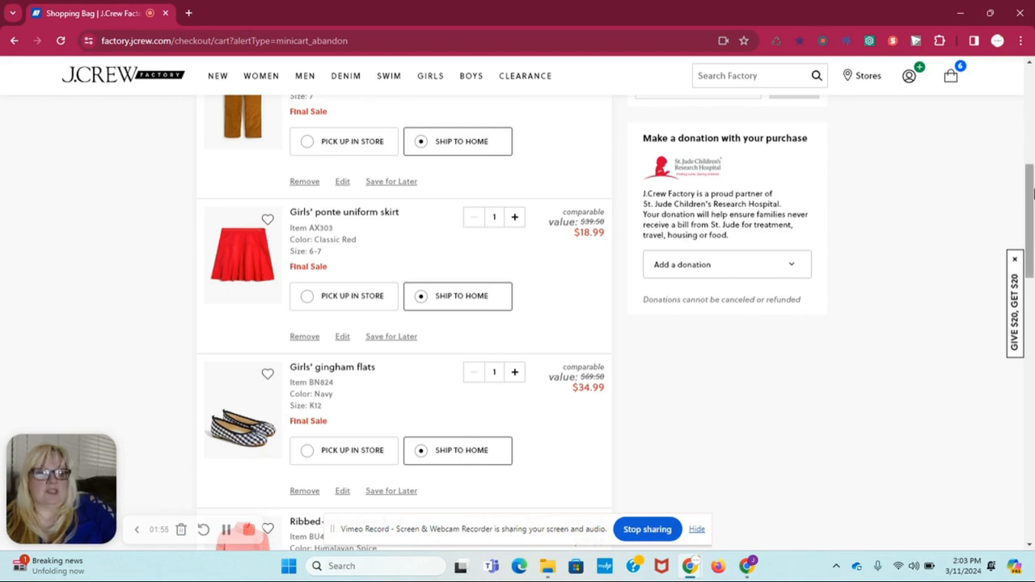
pyautogui.scroll(-3)
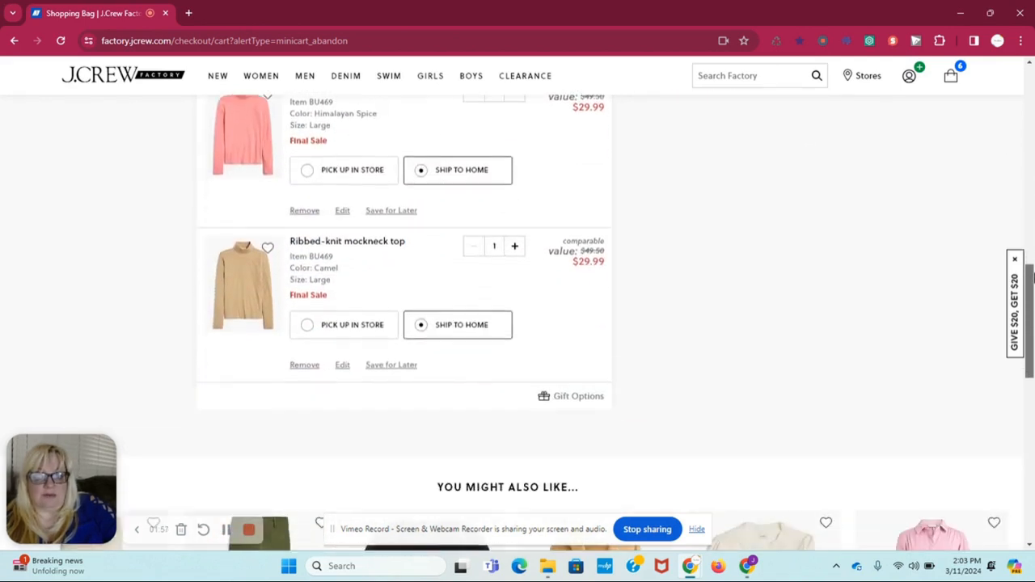
pyautogui.scroll(3)
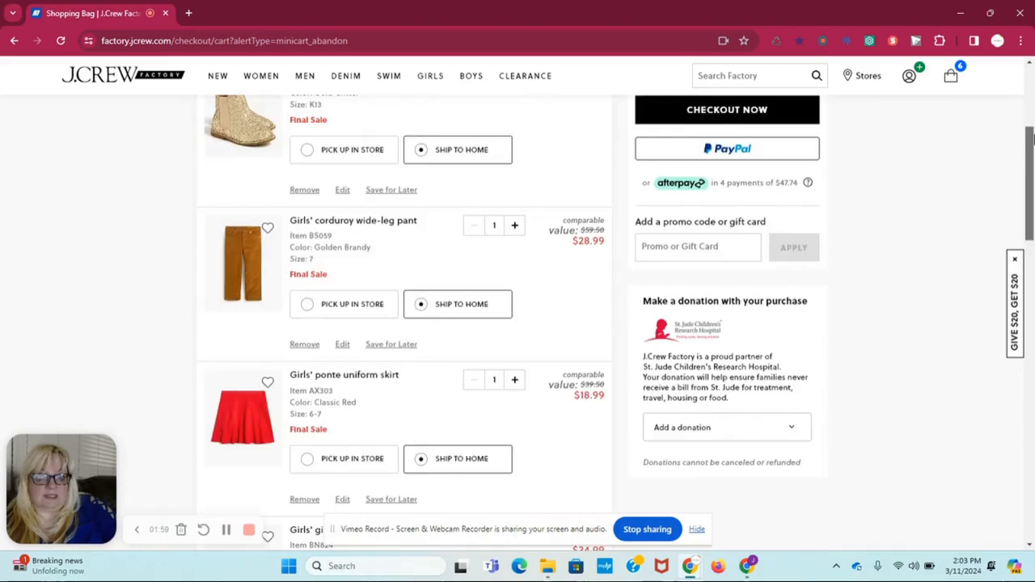
pyautogui.scroll(3)
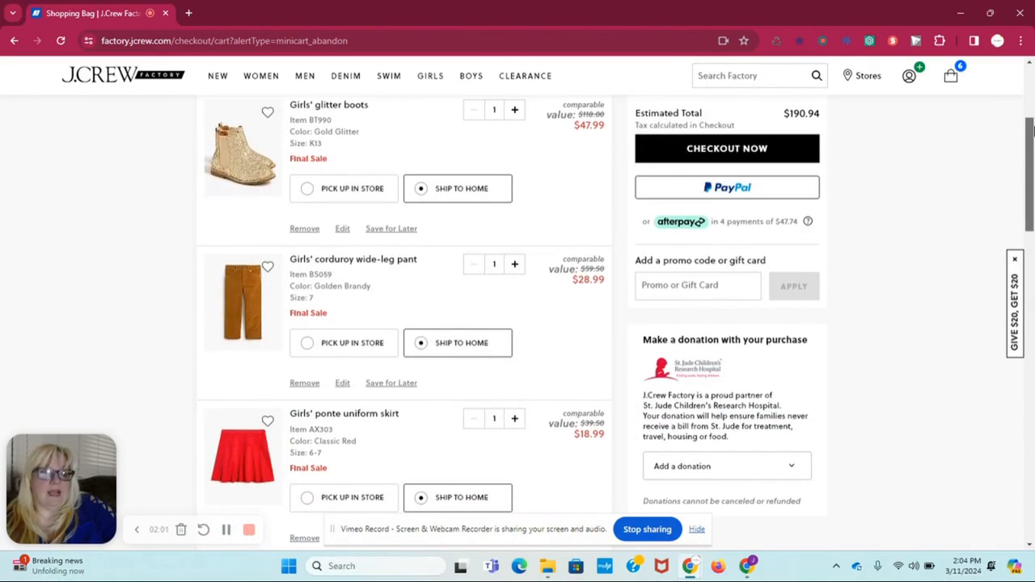
pyautogui.scroll(3)
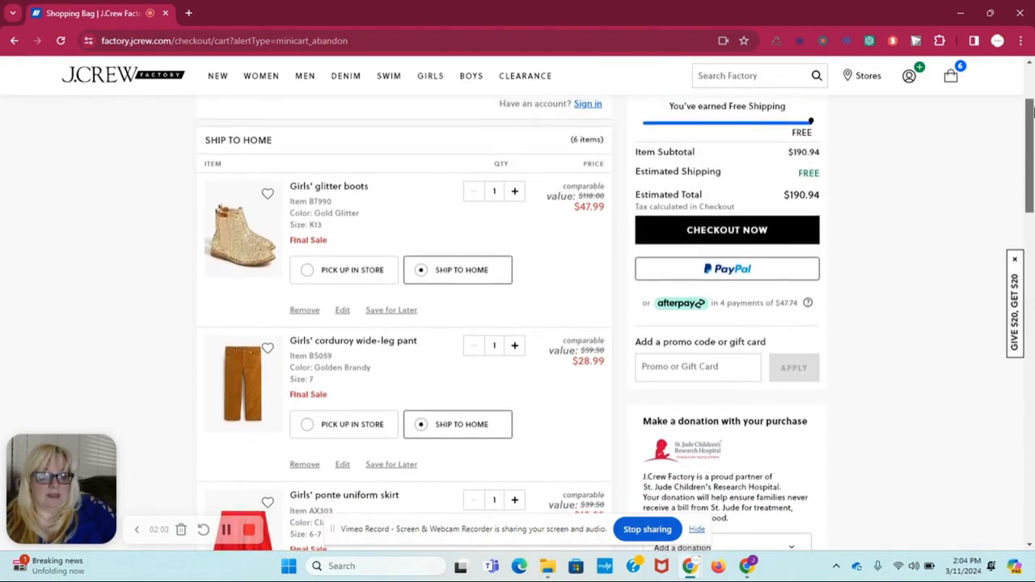
pyautogui.scroll(3)
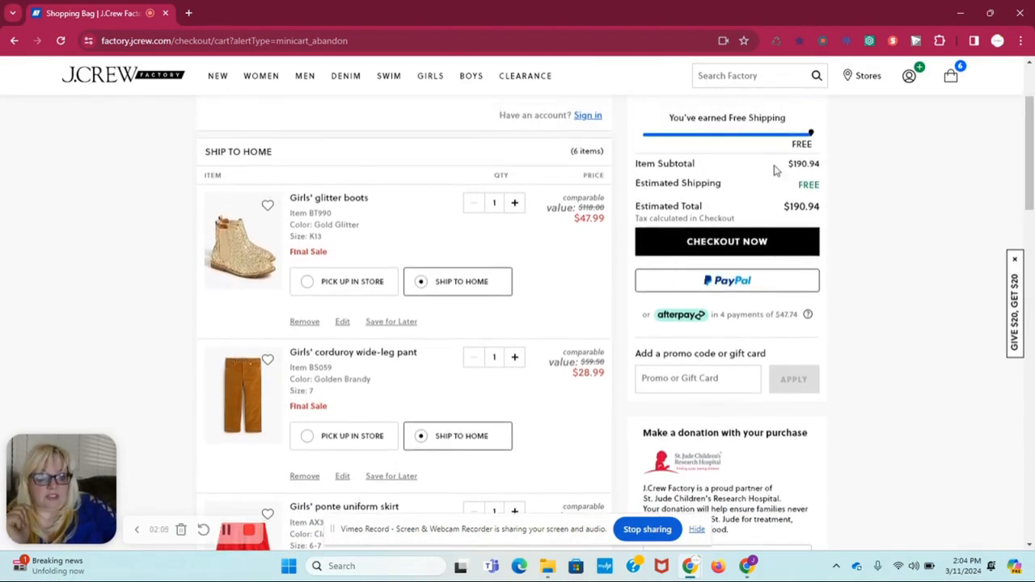
pyautogui.scroll(3)
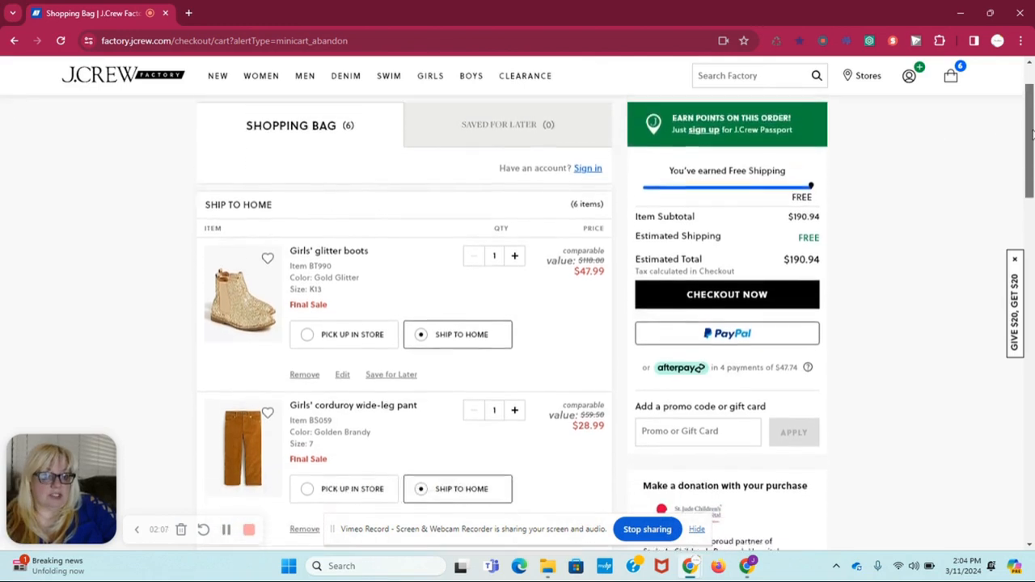
pyautogui.scroll(-3)
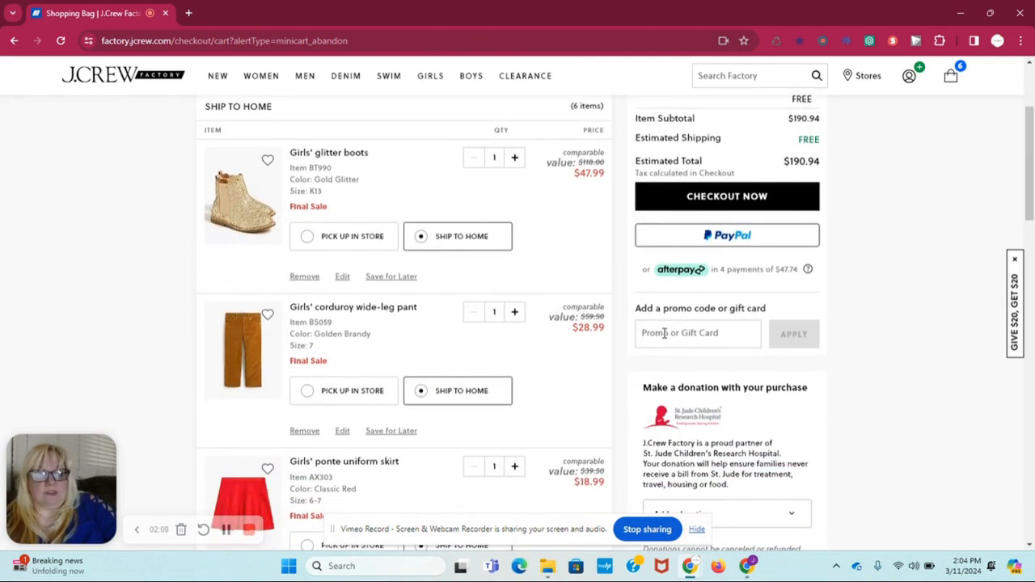
# Step: Enter and apply promo code EXTRA50, bringing the estimated total to $102.44
pyautogui.write('EXT')
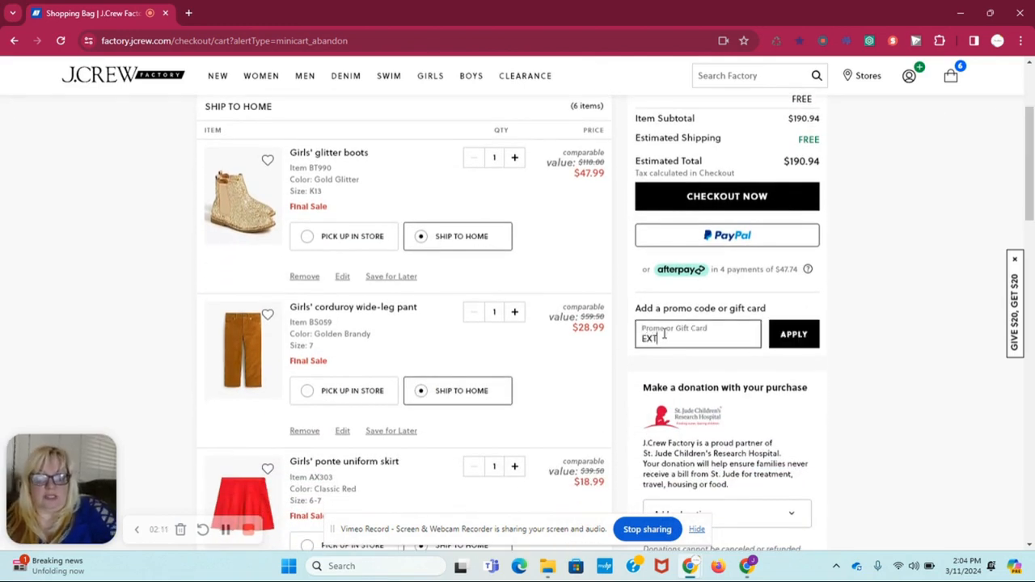
pyautogui.write('RA50')
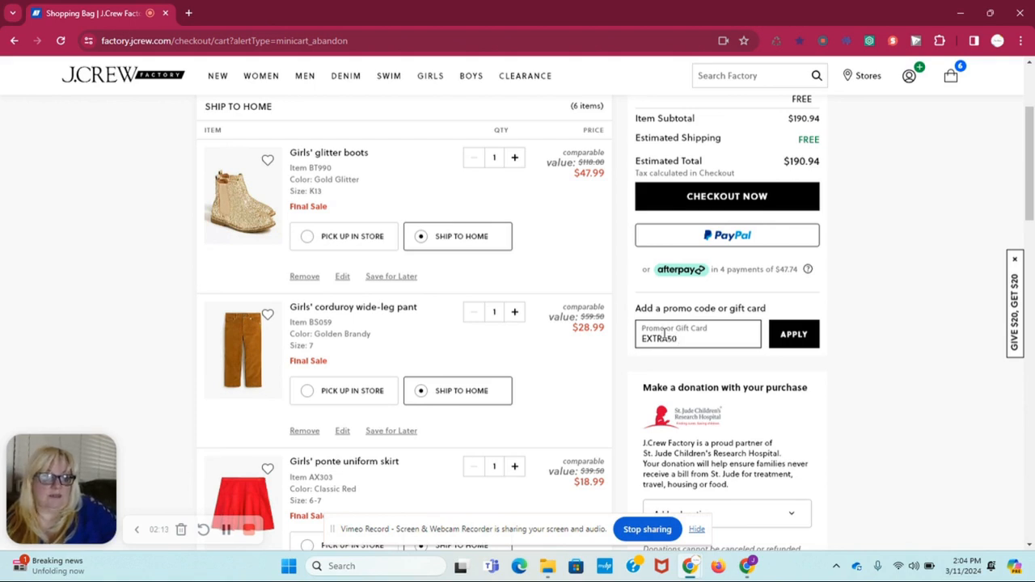
pyautogui.click(792, 334)
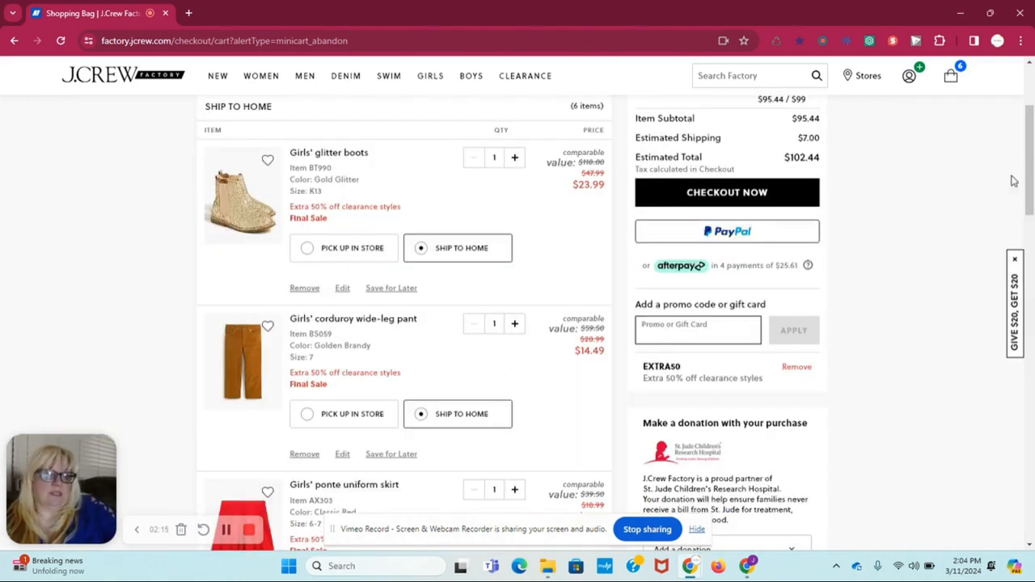
pyautogui.scroll(3)
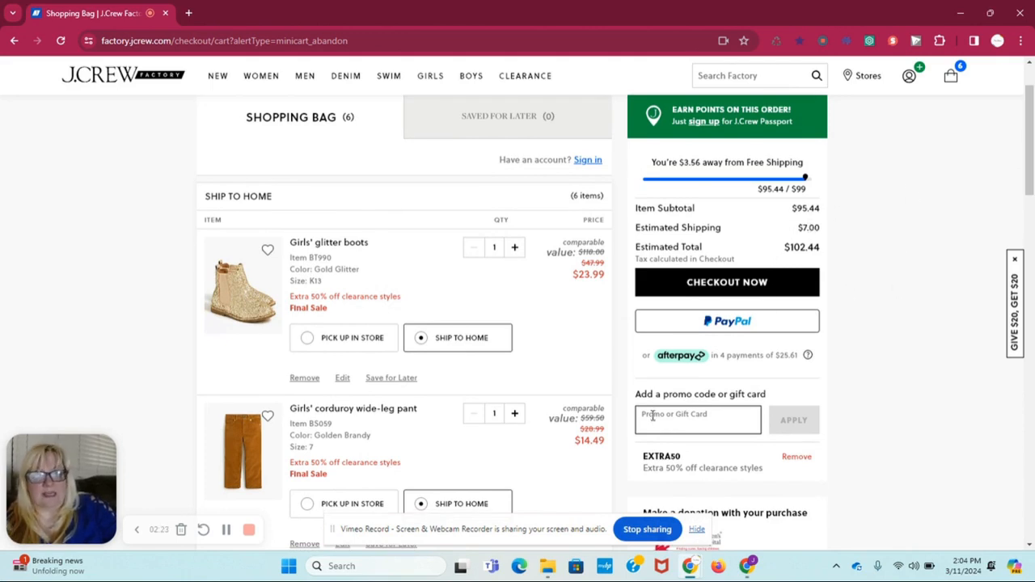
# Step: Apply PREP20 alongside EXTRA50 and check boots at $19.19, total $83.34
pyautogui.write('PREP20')
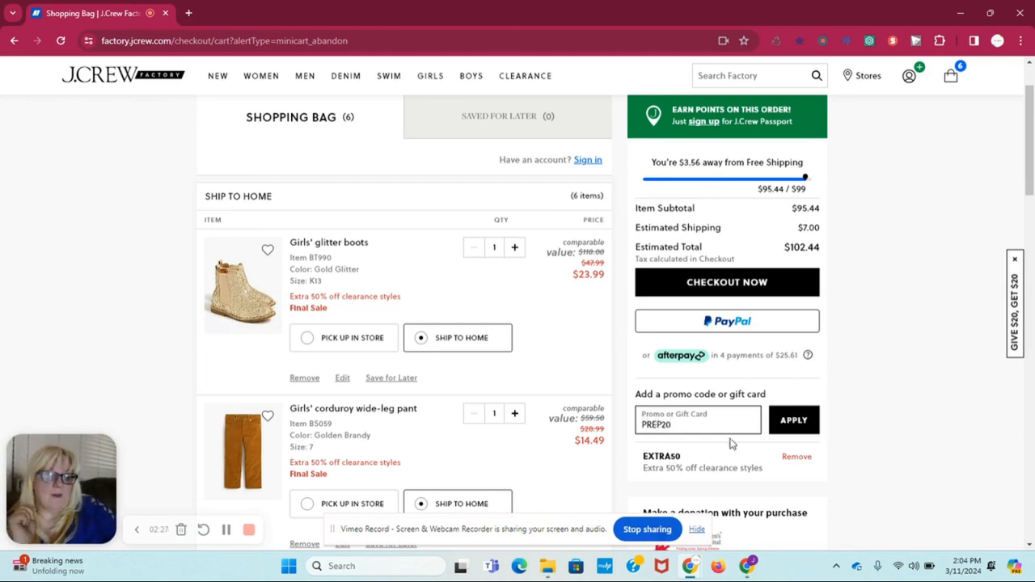
pyautogui.click(794, 420)
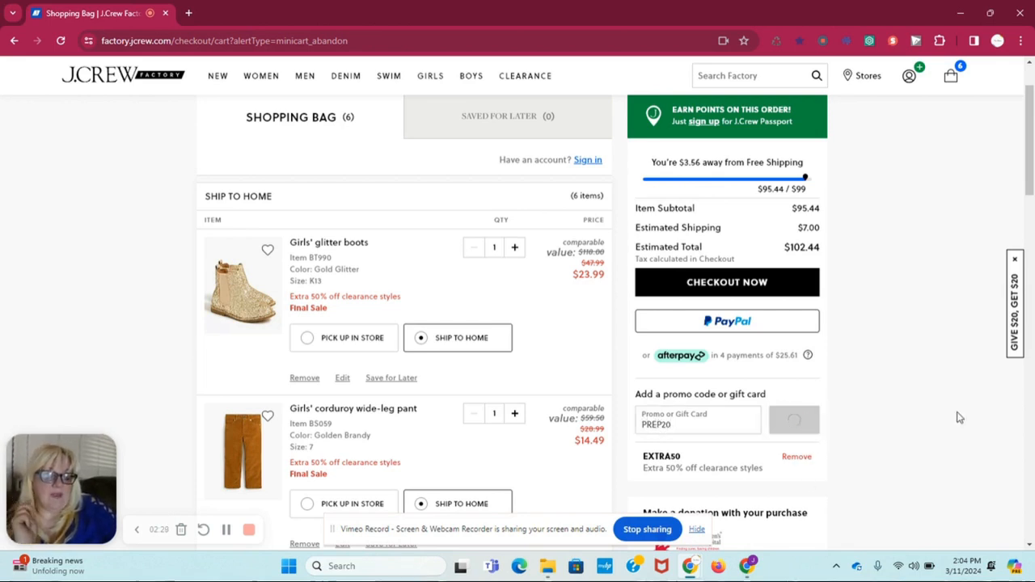
pyautogui.click(793, 420)
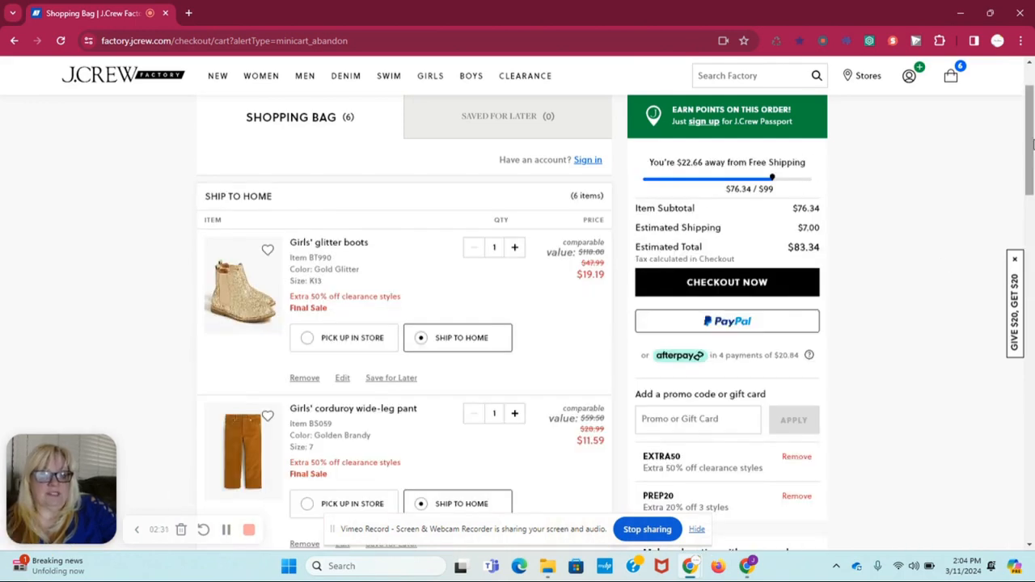
pyautogui.scroll(-3)
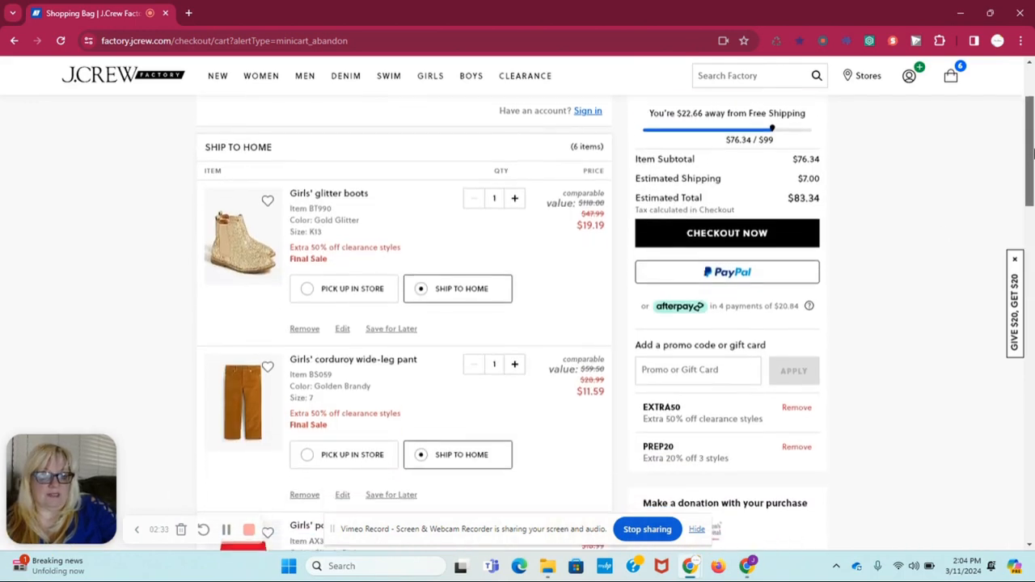
pyautogui.scroll(3)
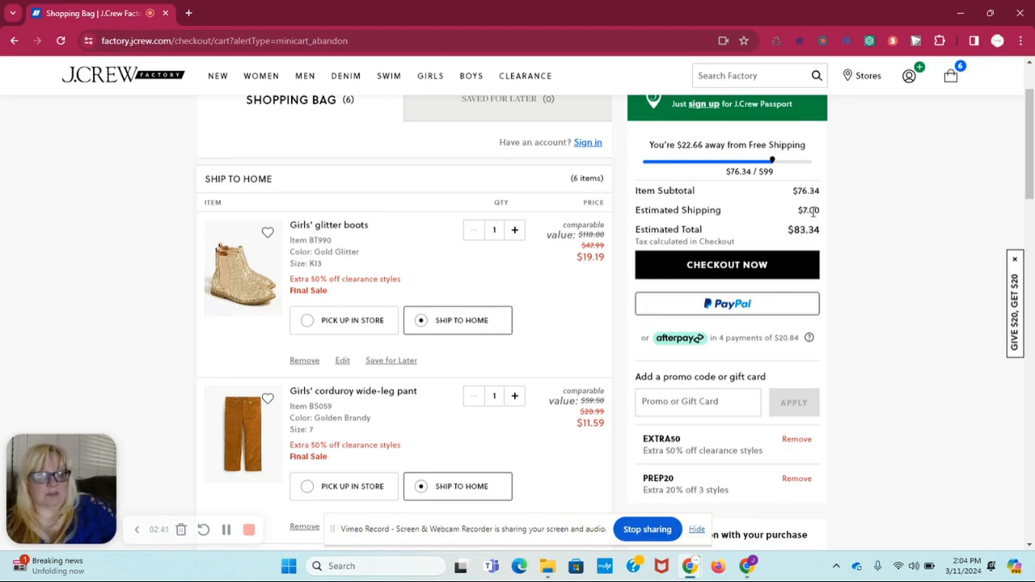
pyautogui.scroll(-3)
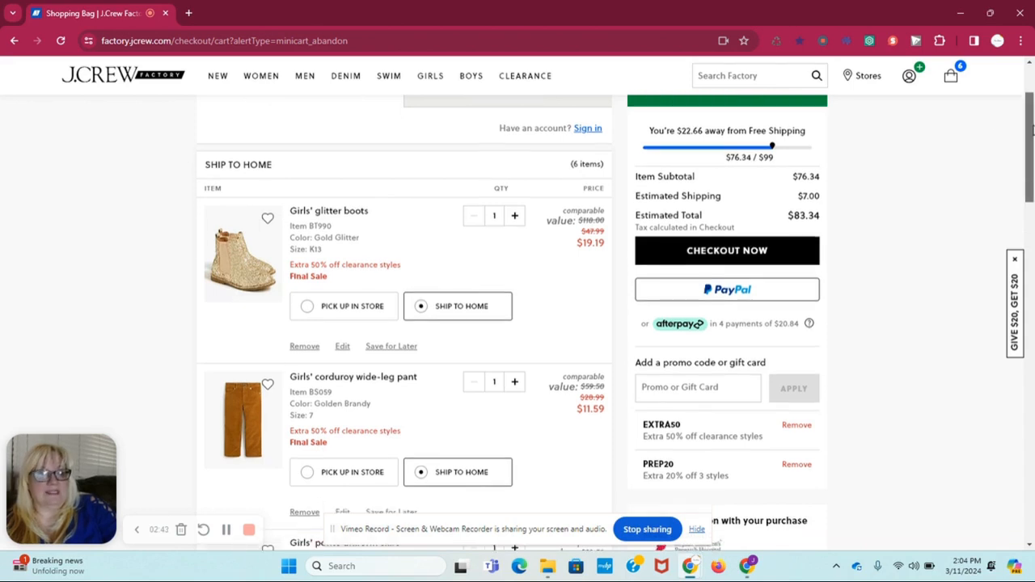
pyautogui.scroll(-3)
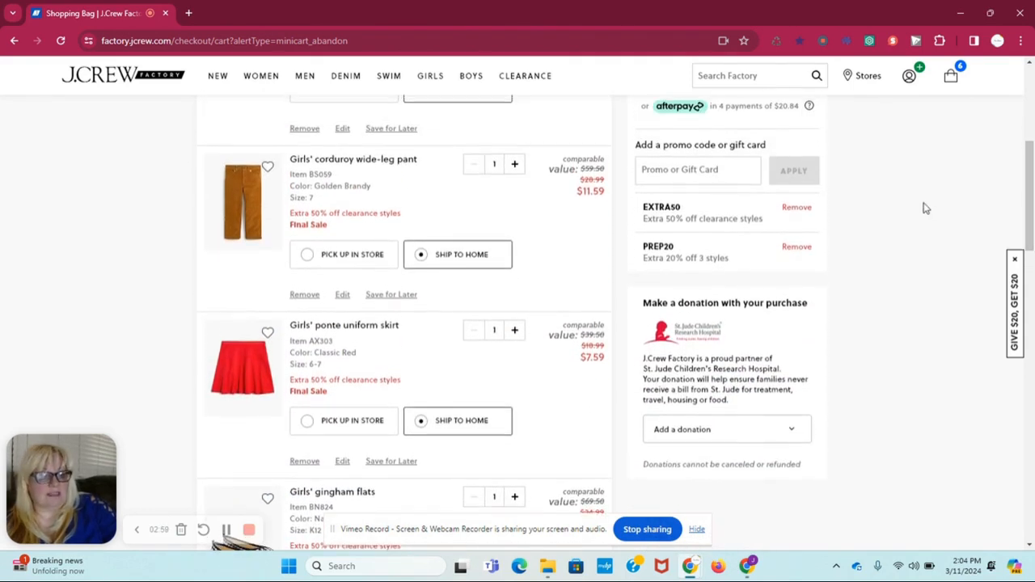
pyautogui.scroll(3)
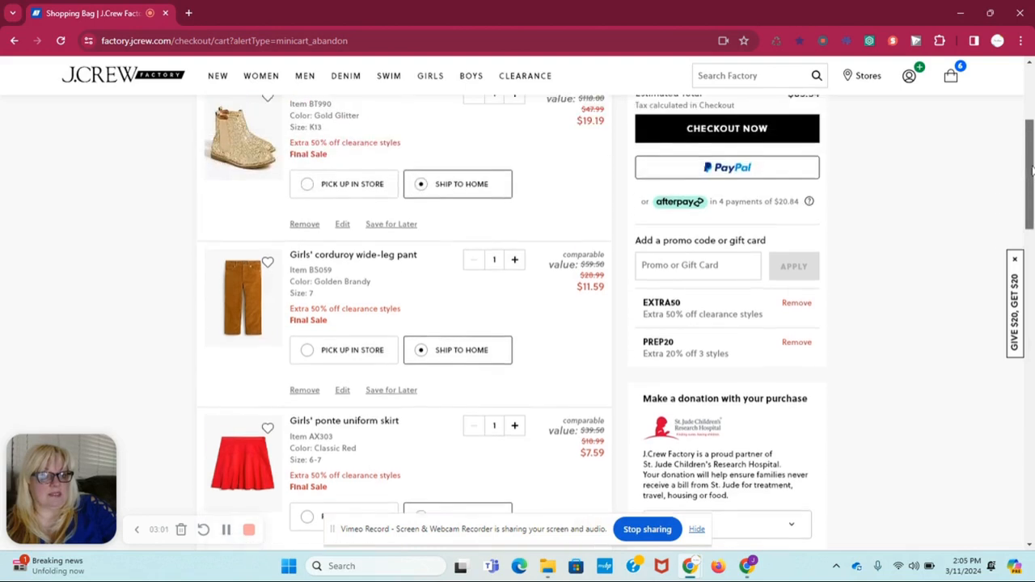
pyautogui.scroll(3)
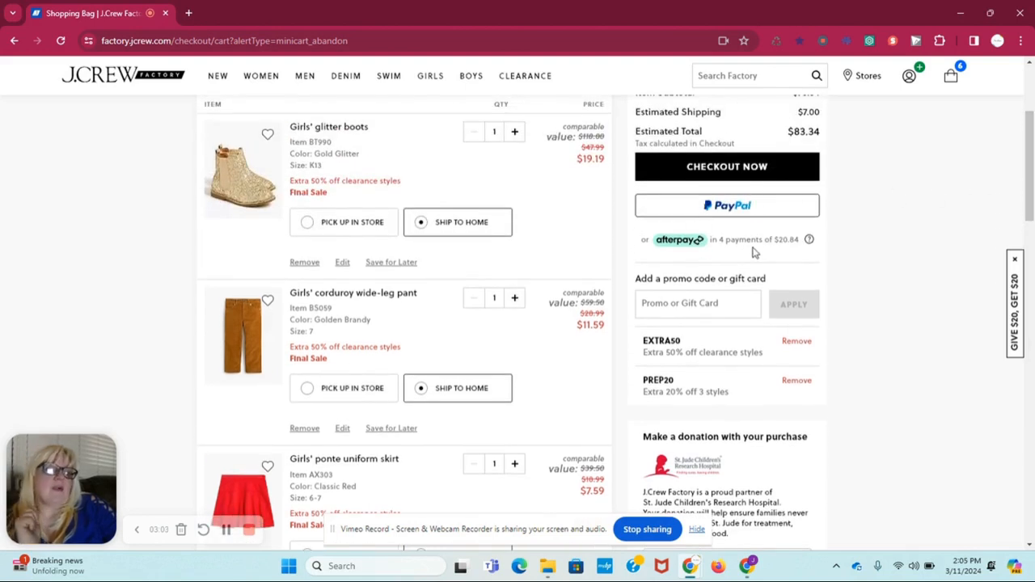
pyautogui.moveTo(761, 252)
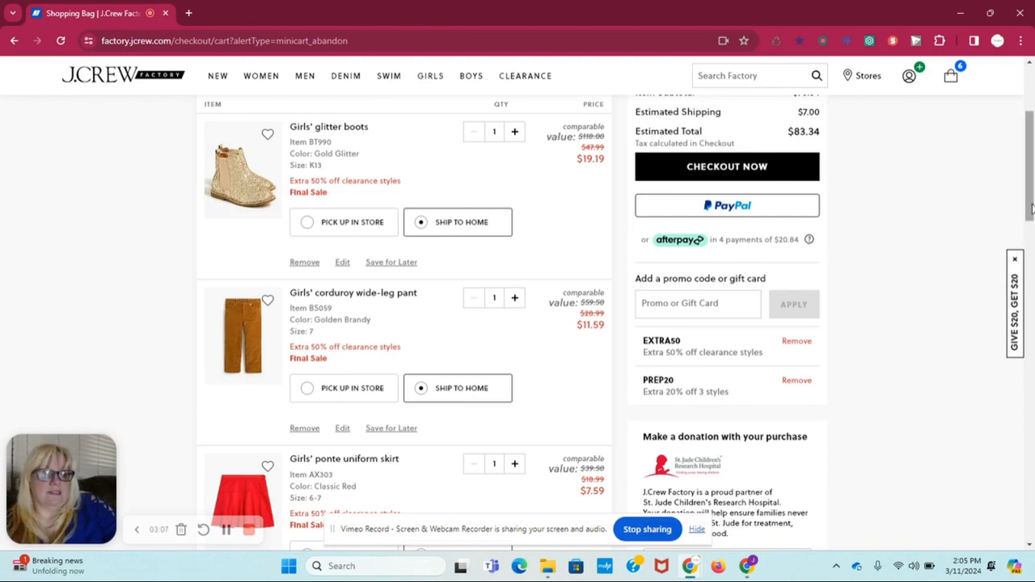
pyautogui.scroll(3)
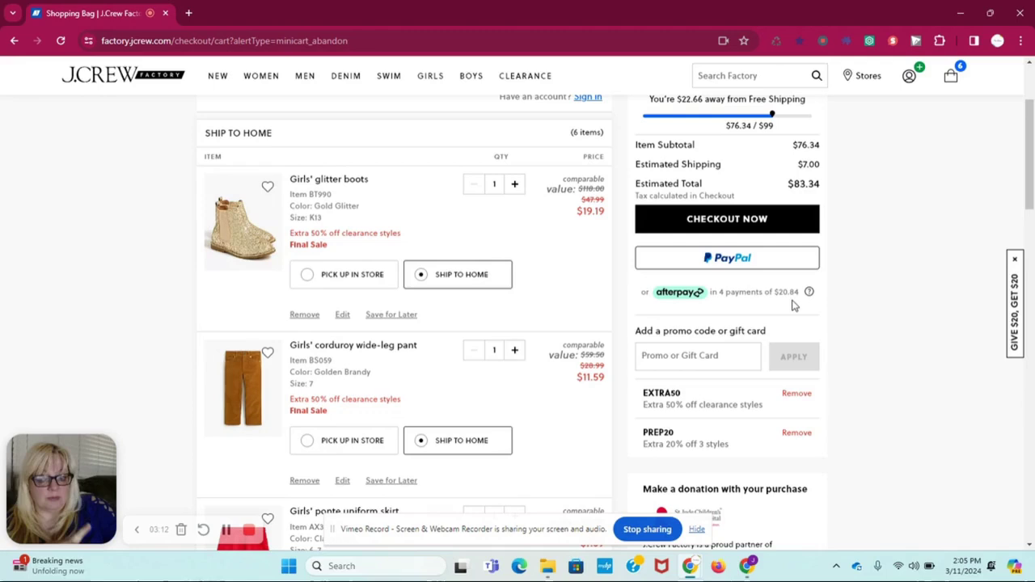
pyautogui.moveTo(960, 241)
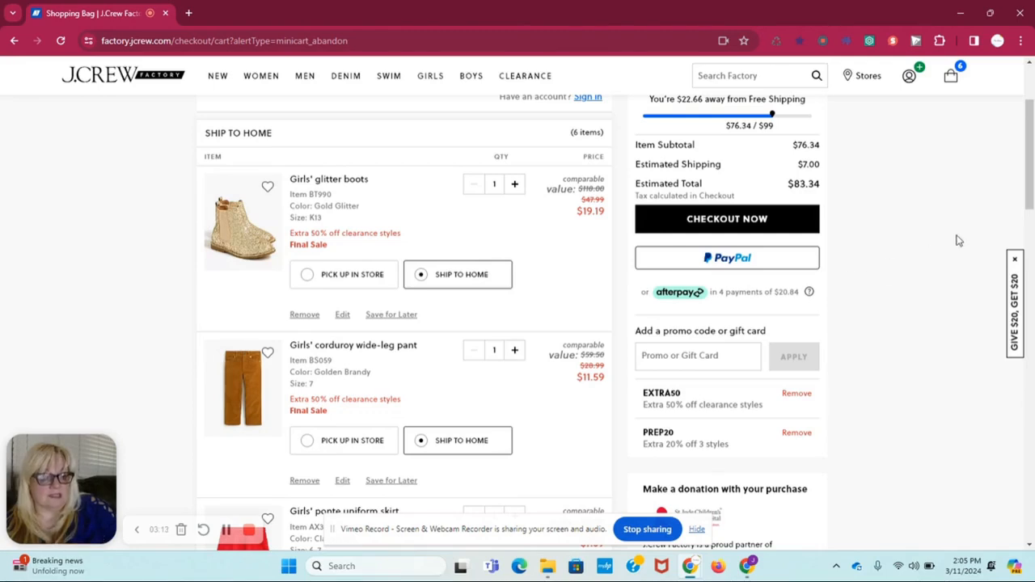
pyautogui.scroll(3)
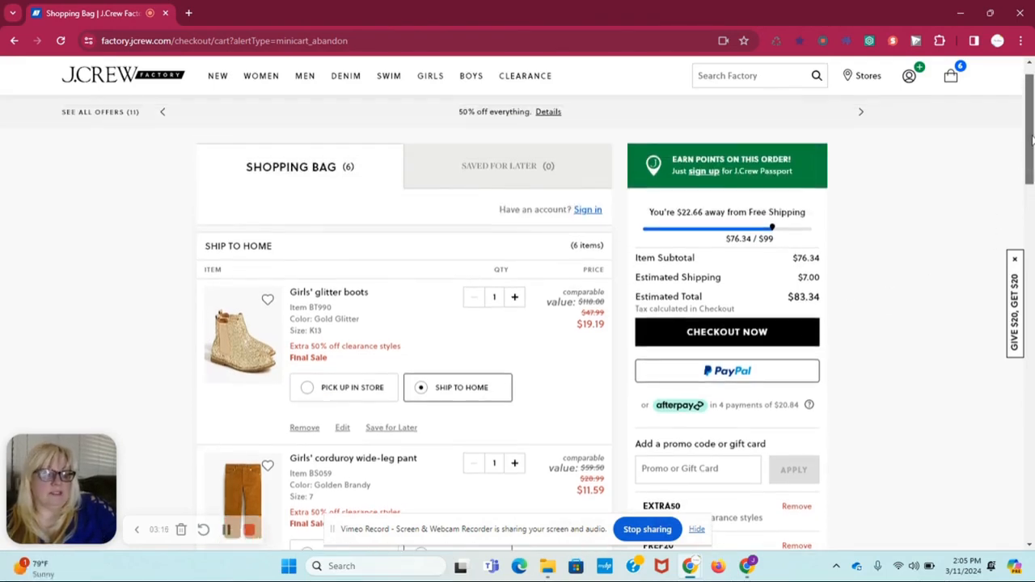
pyautogui.scroll(-3)
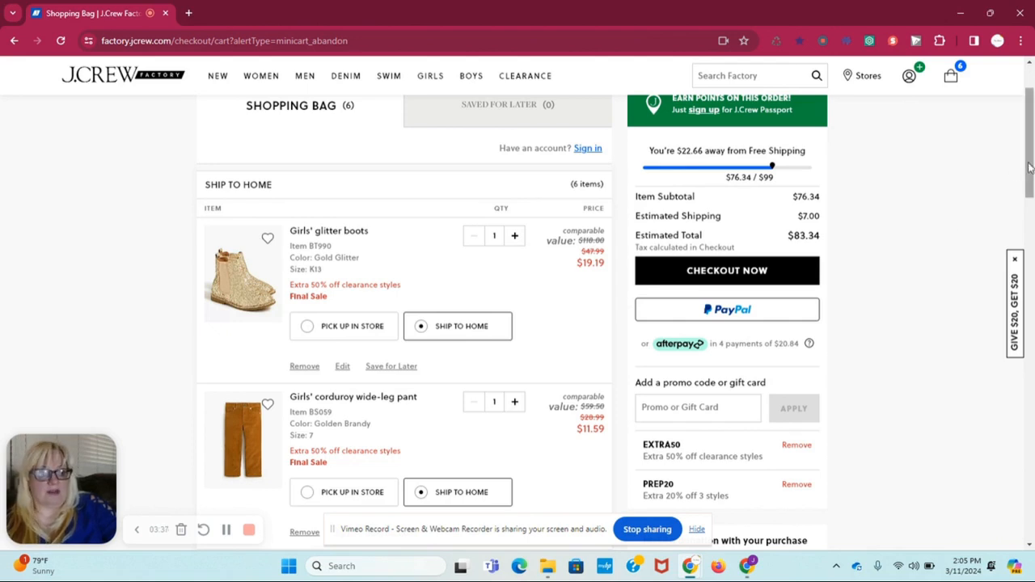
pyautogui.scroll(3)
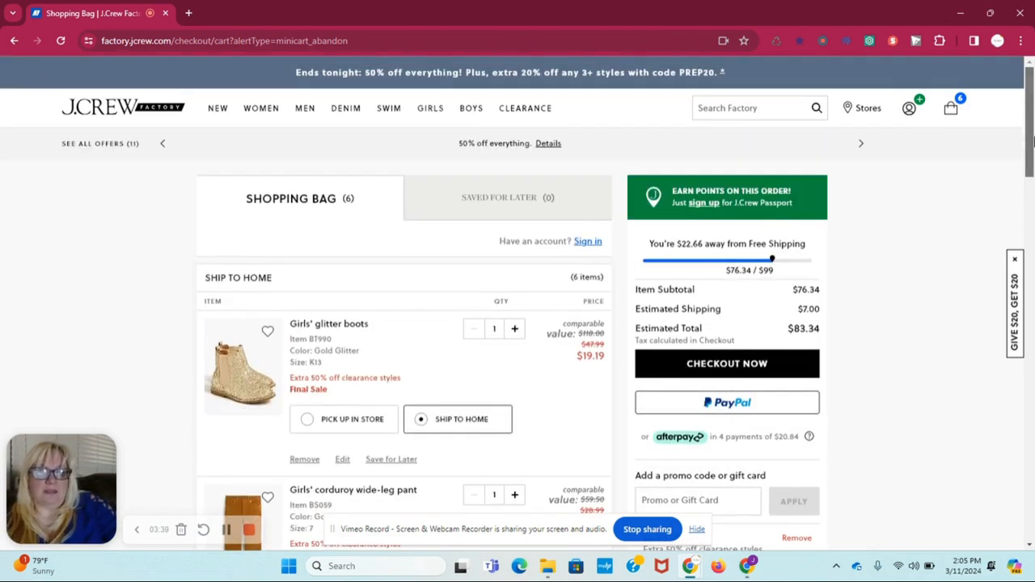
pyautogui.scroll(-3)
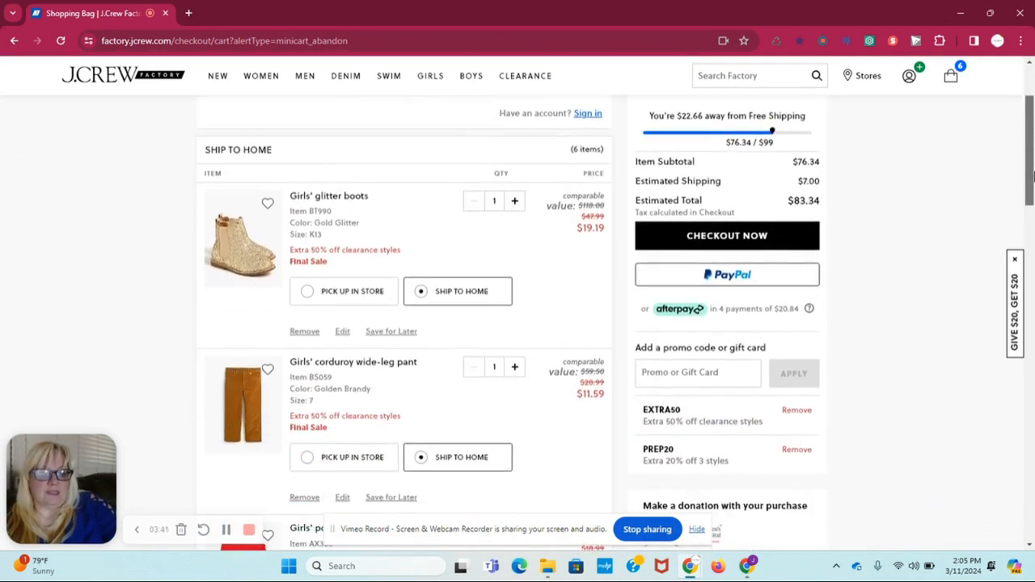
pyautogui.scroll(-3)
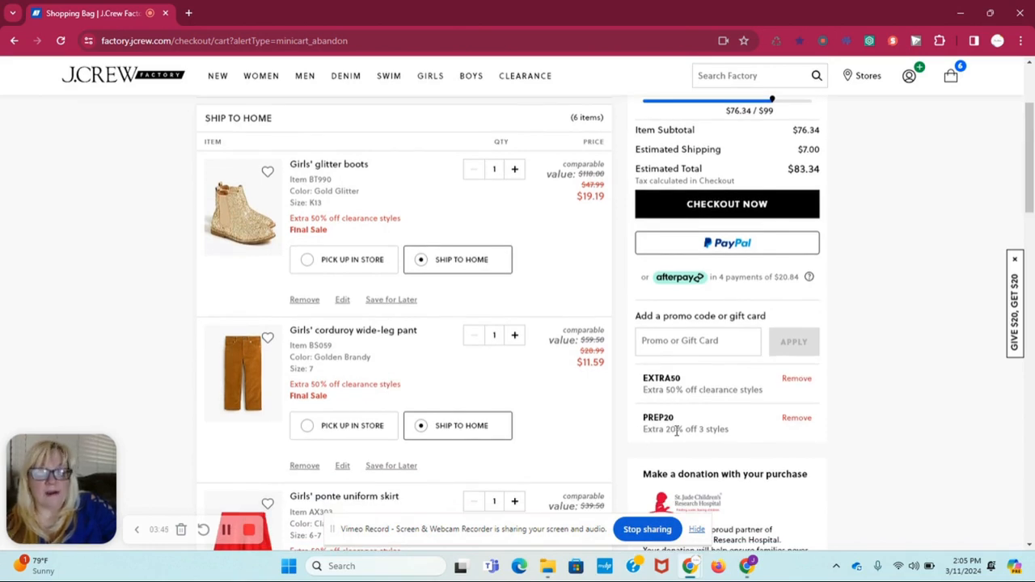
pyautogui.moveTo(1023, 111)
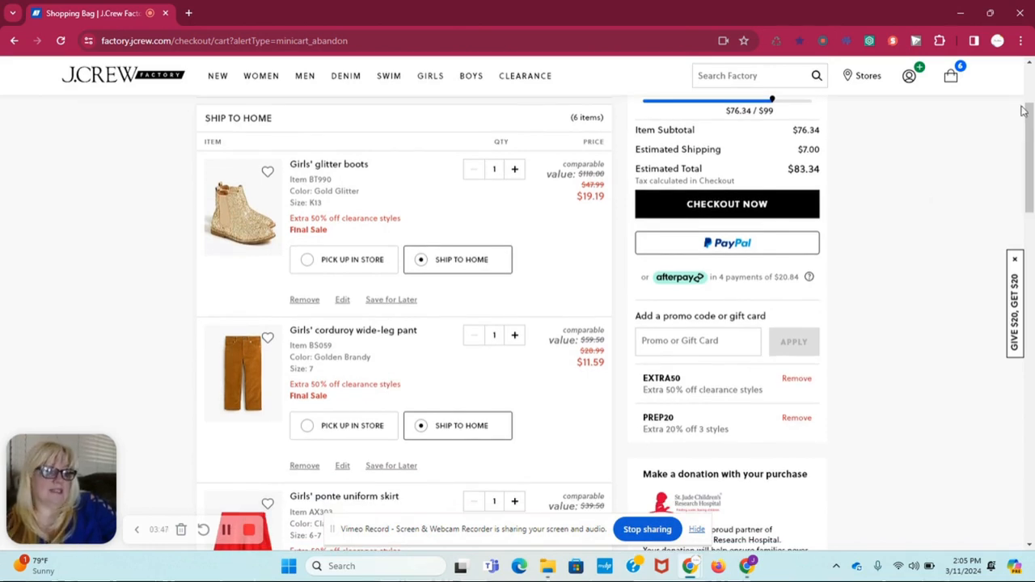
pyautogui.scroll(3)
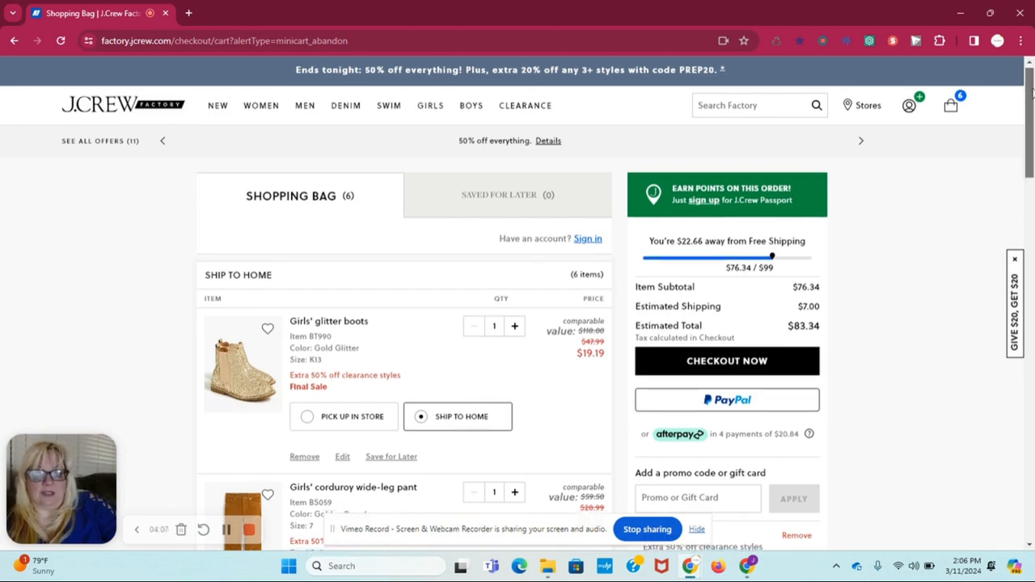
pyautogui.scroll(-3)
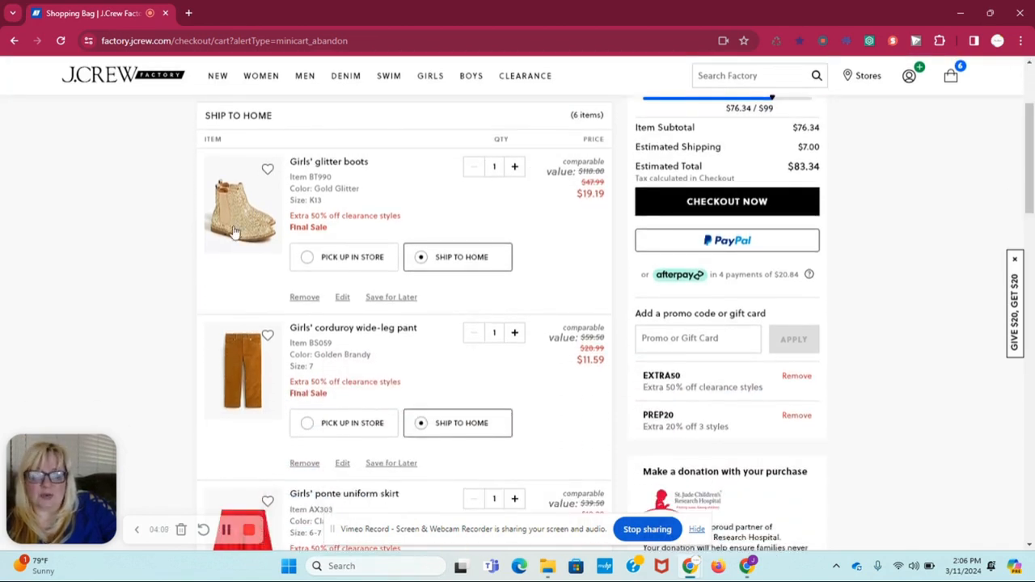
pyautogui.moveTo(592, 206)
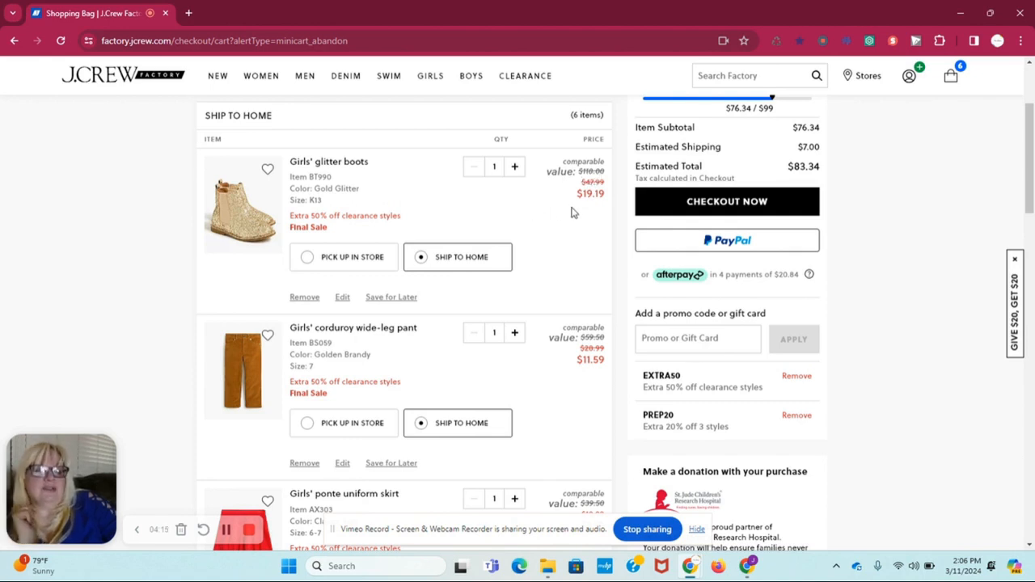
pyautogui.moveTo(138, 359)
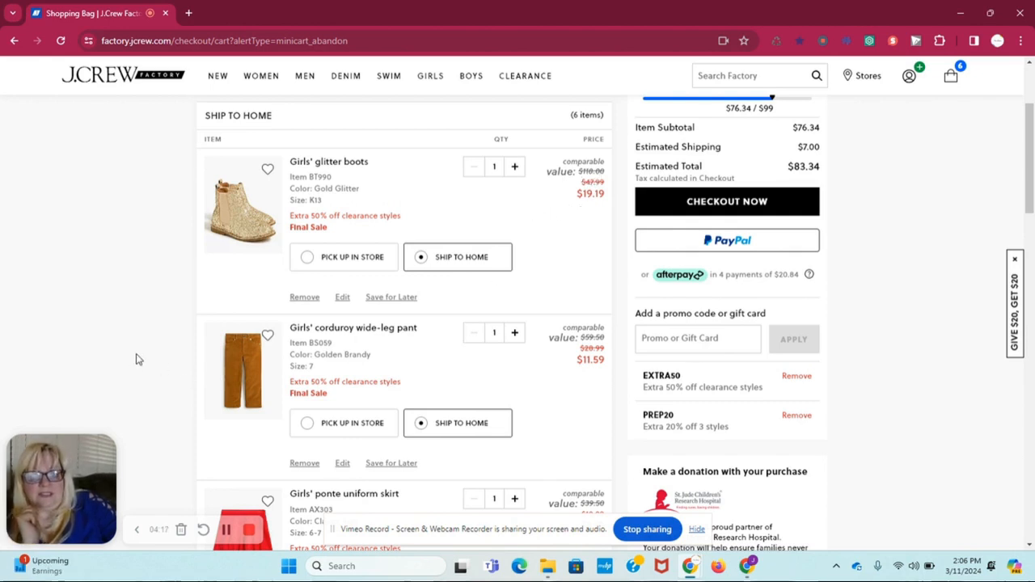
pyautogui.scroll(-3)
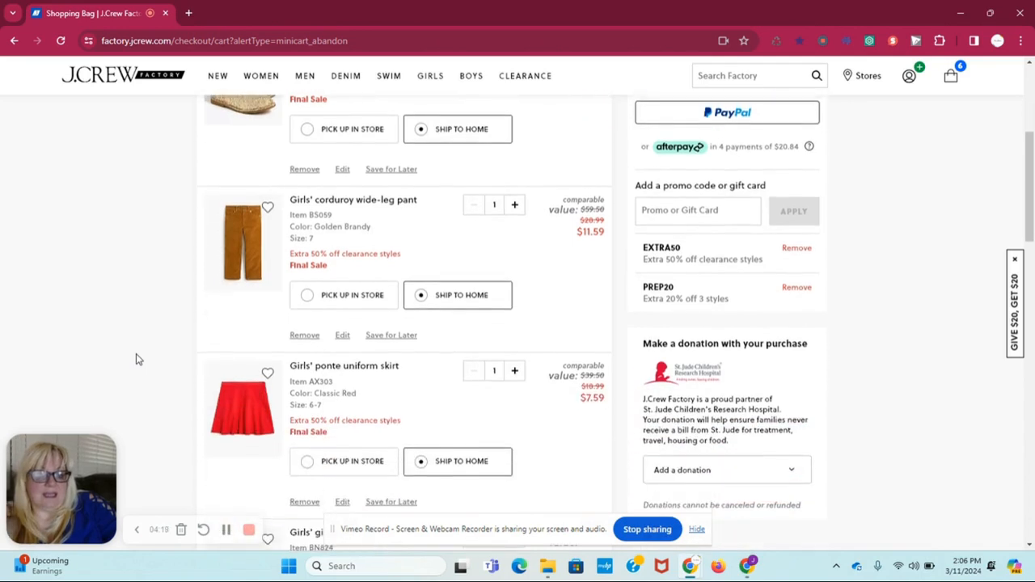
pyautogui.scroll(-3)
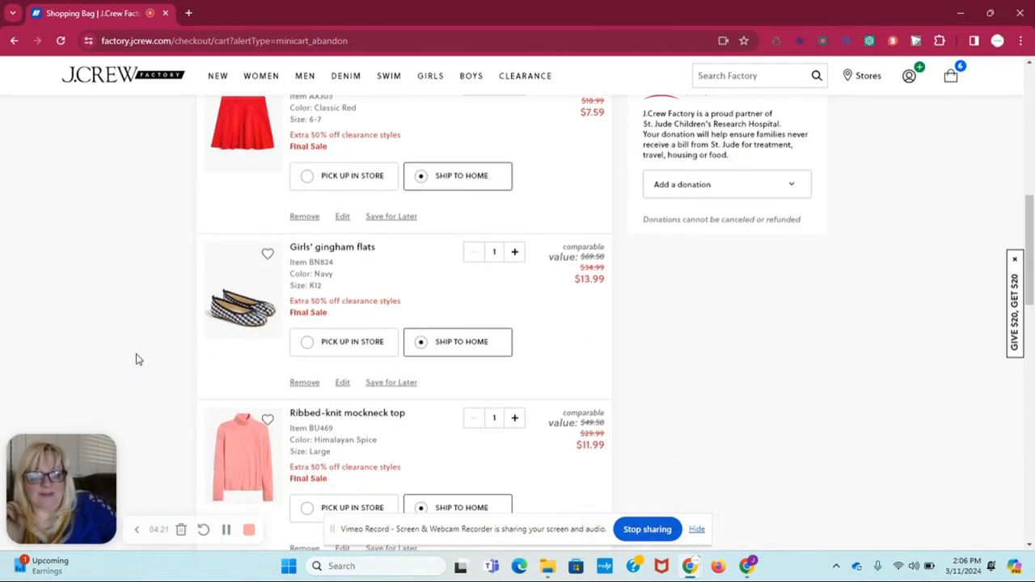
pyautogui.moveTo(782, 419)
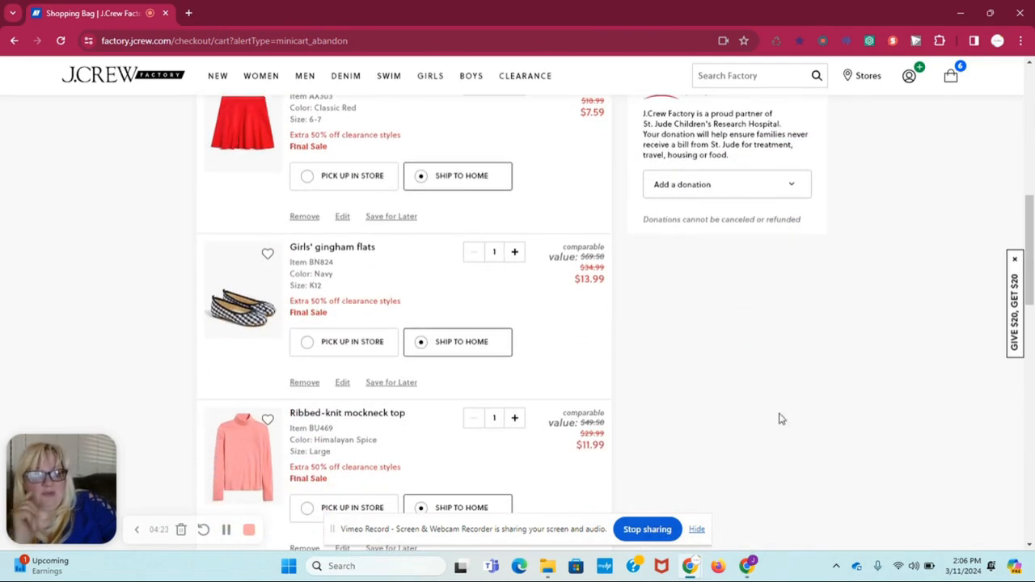
pyautogui.moveTo(890, 428)
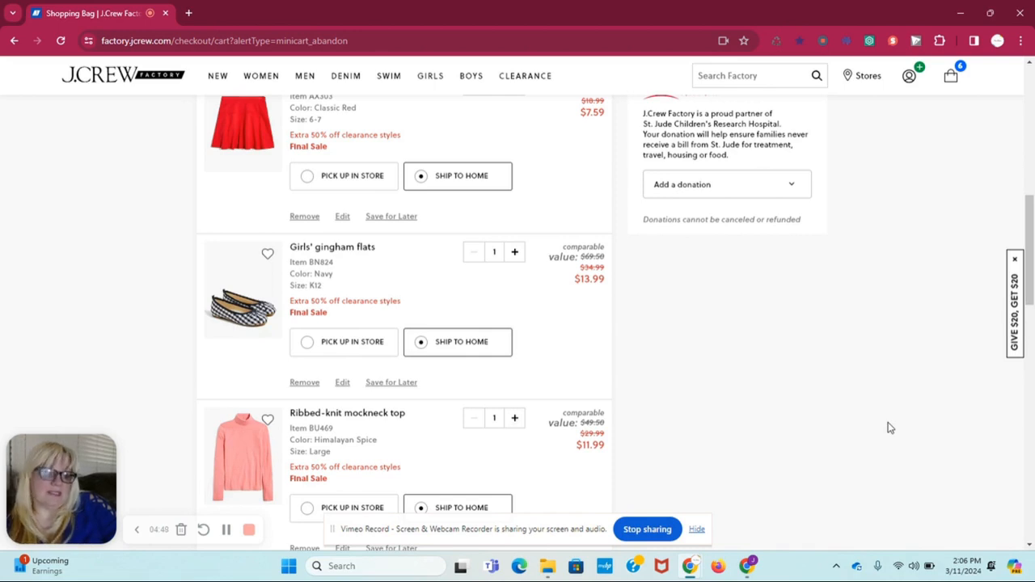
pyautogui.moveTo(873, 356)
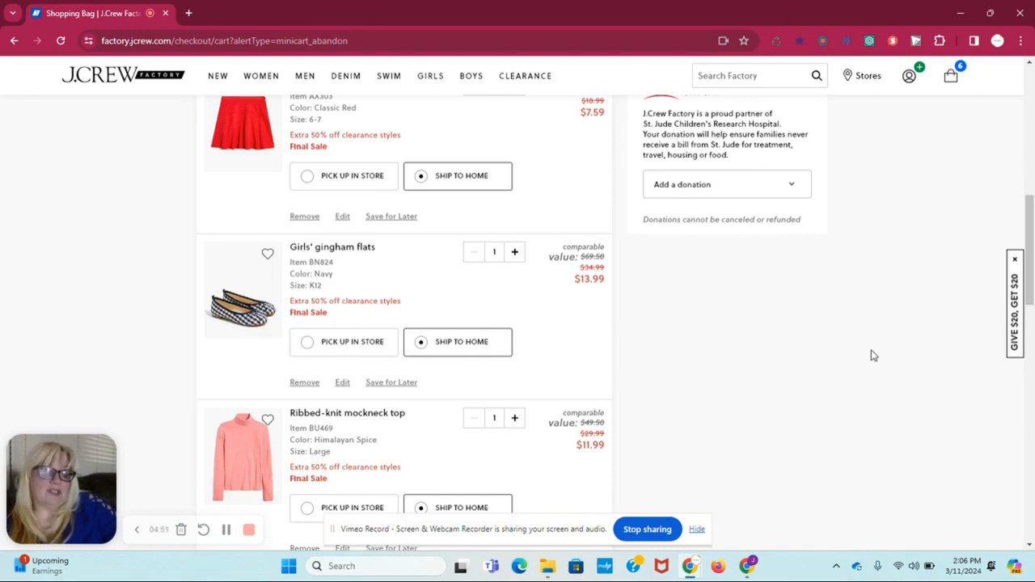
pyautogui.moveTo(805, 362)
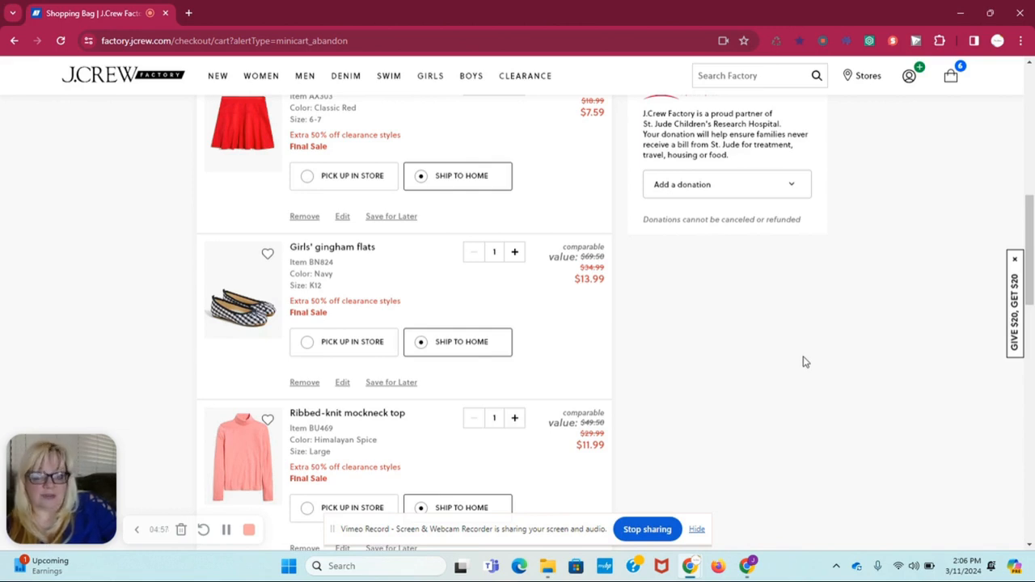
pyautogui.moveTo(972, 147)
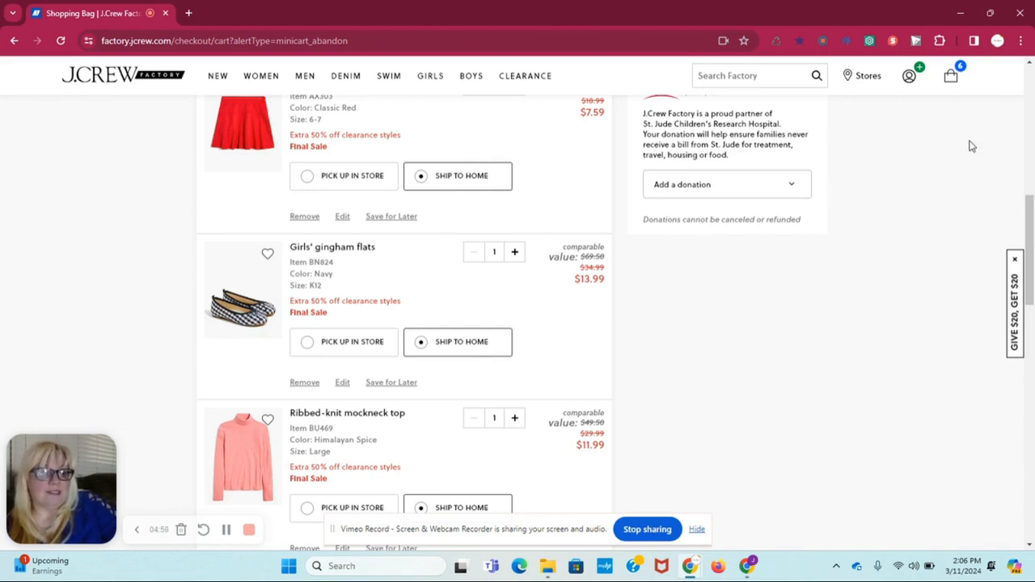
pyautogui.scroll(3)
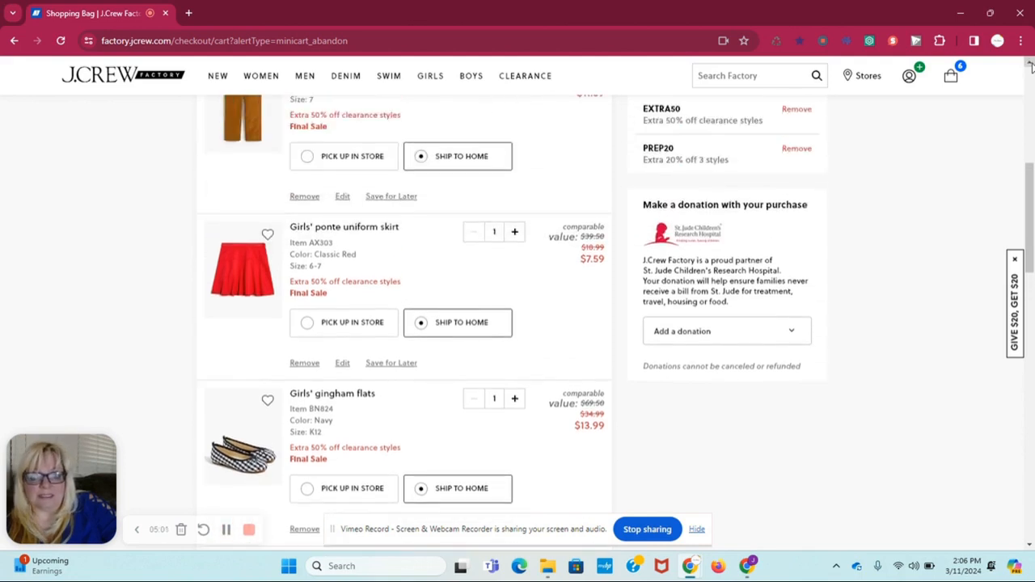
pyautogui.scroll(3)
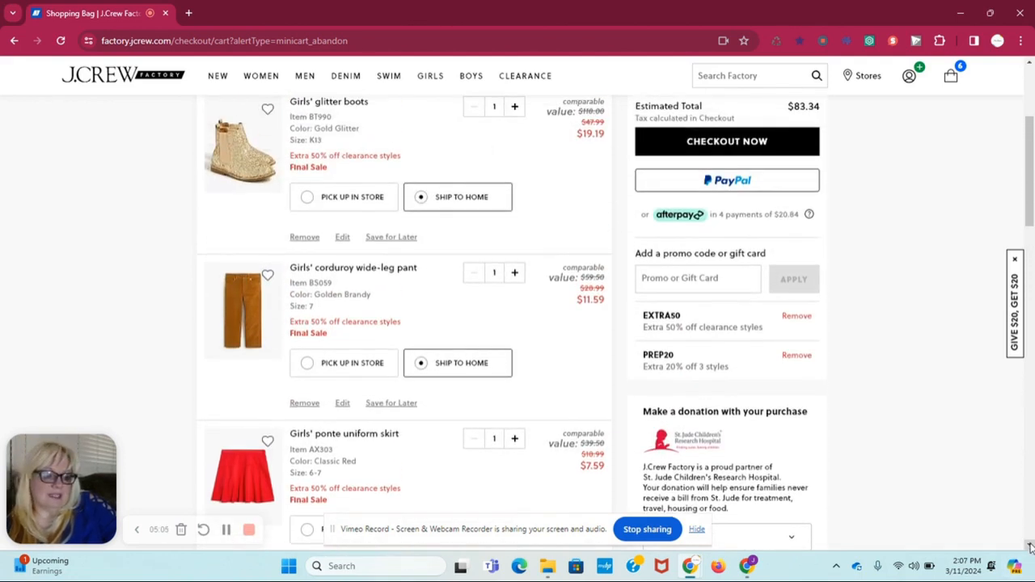
pyautogui.scroll(-3)
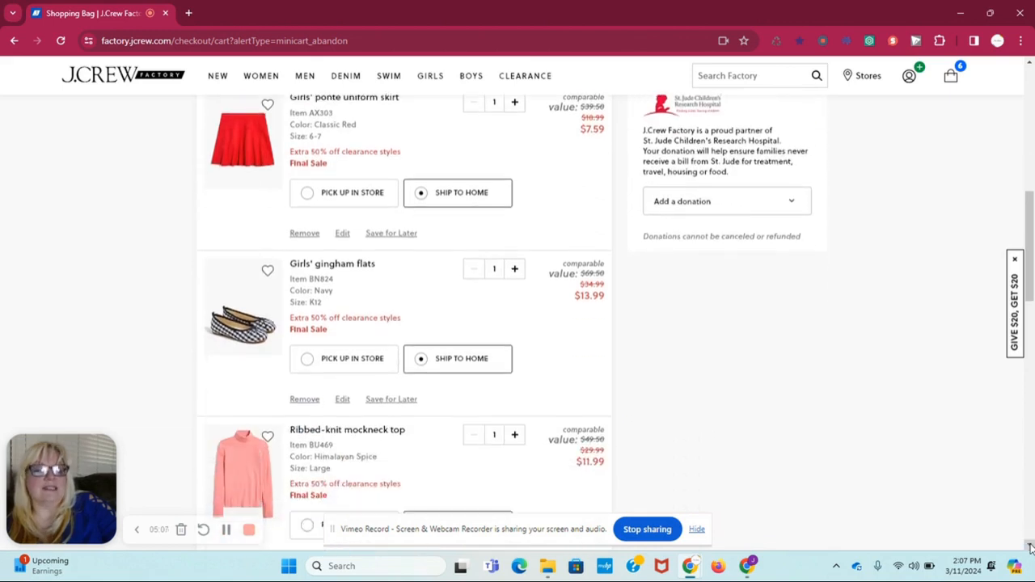